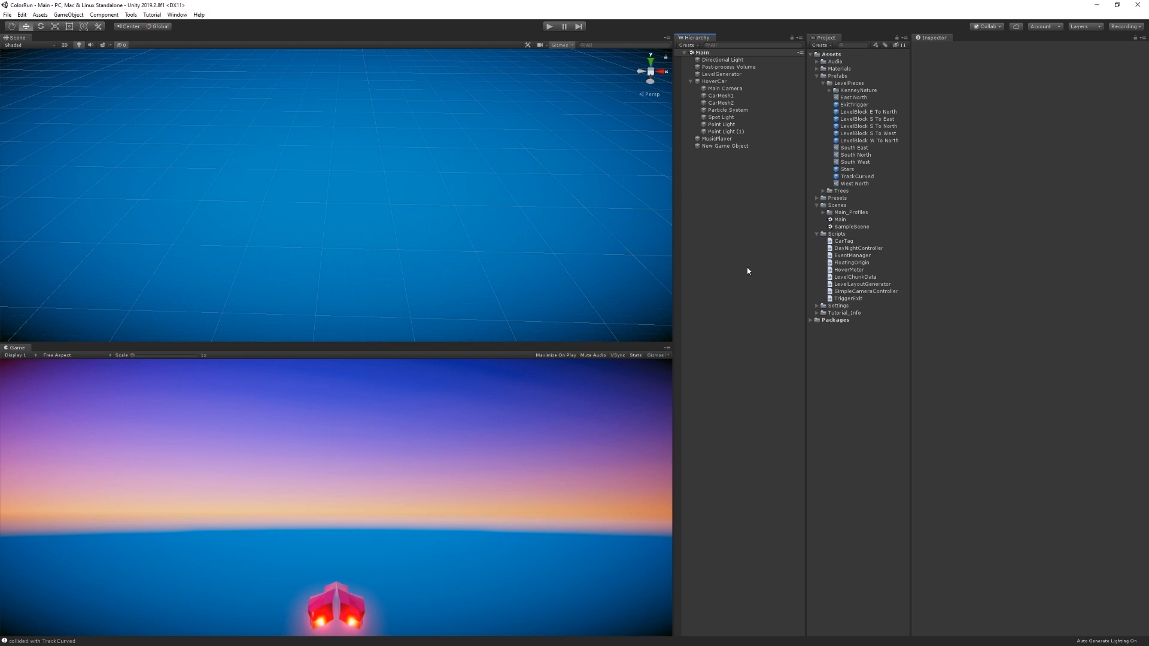
pyautogui.moveTo(723, 270)
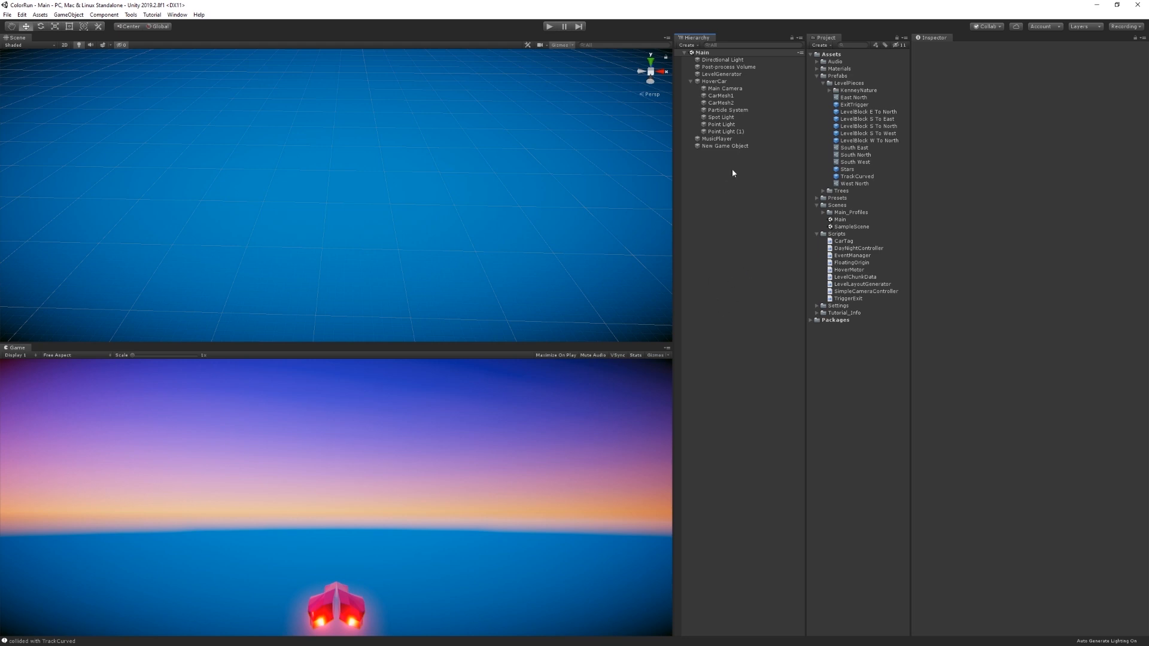
# Start play mode so the level generator spawns a winding pink track of LevelBlock clones.
pyautogui.click(721, 73)
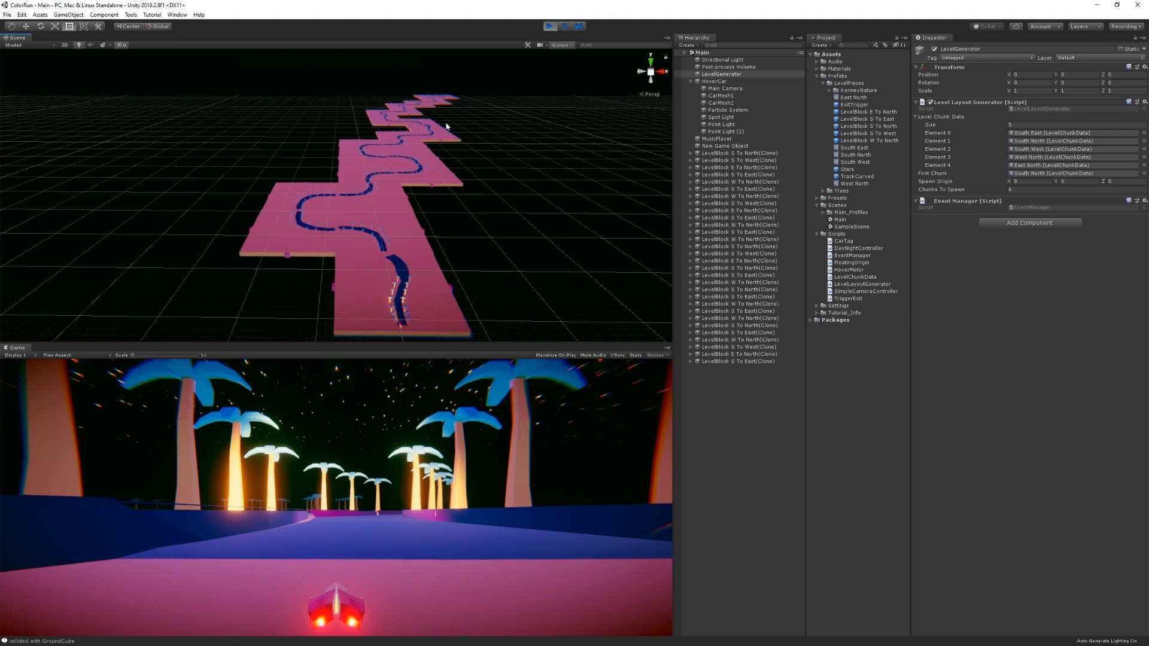
pyautogui.moveTo(549, 27)
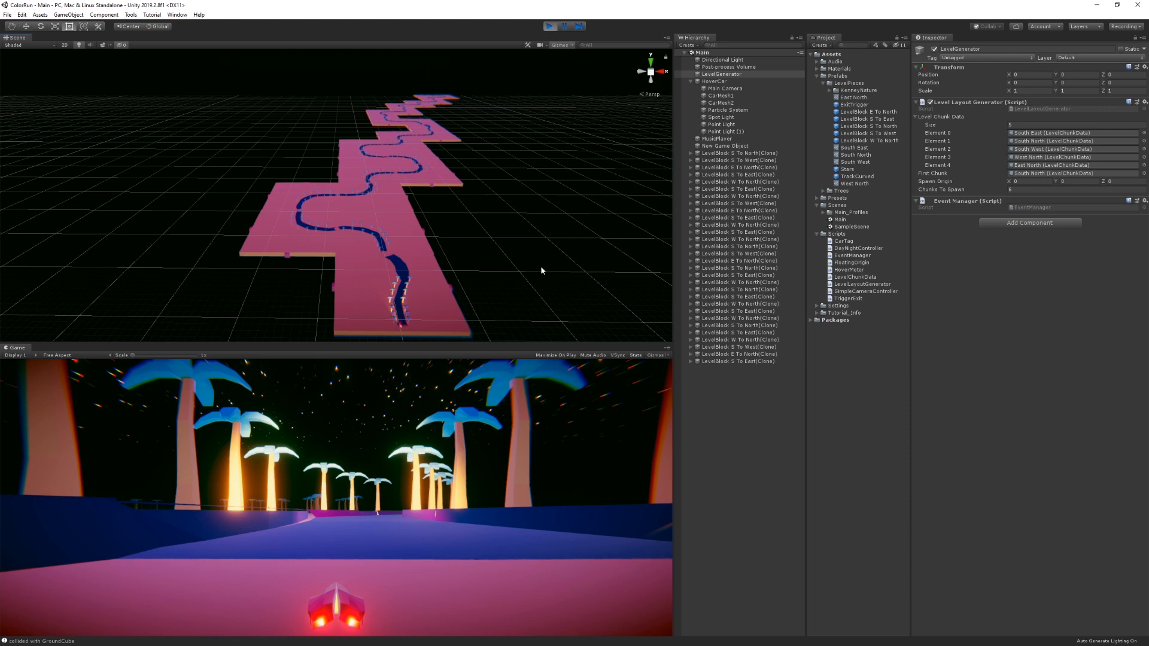
pyautogui.moveTo(449, 71)
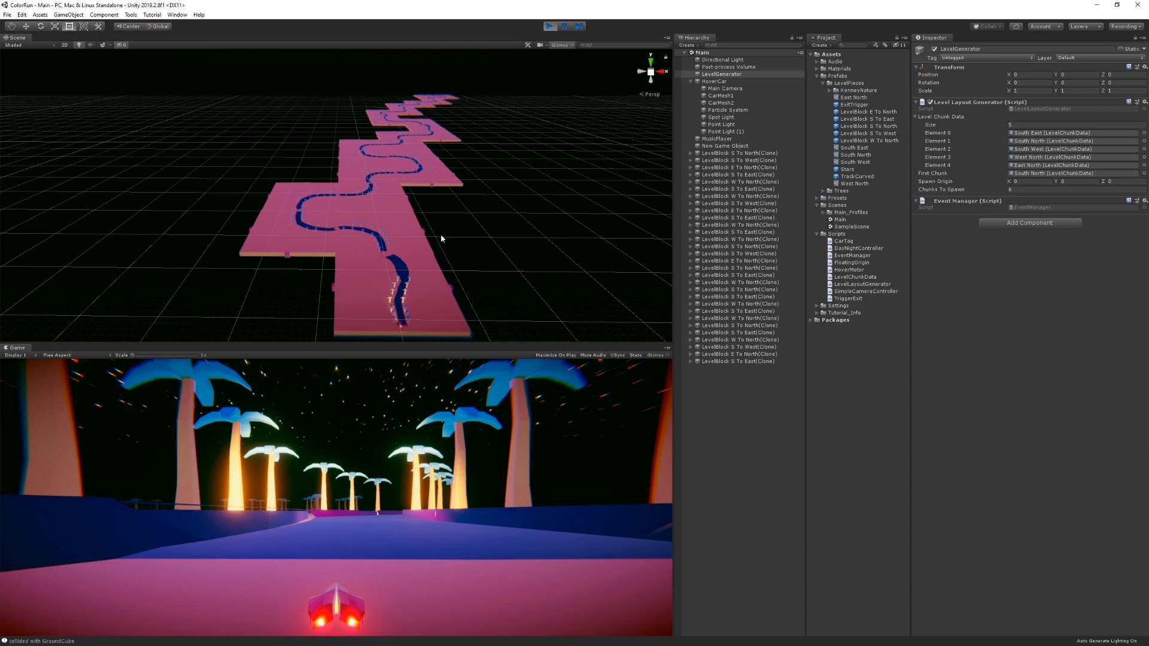
pyautogui.moveTo(392, 215)
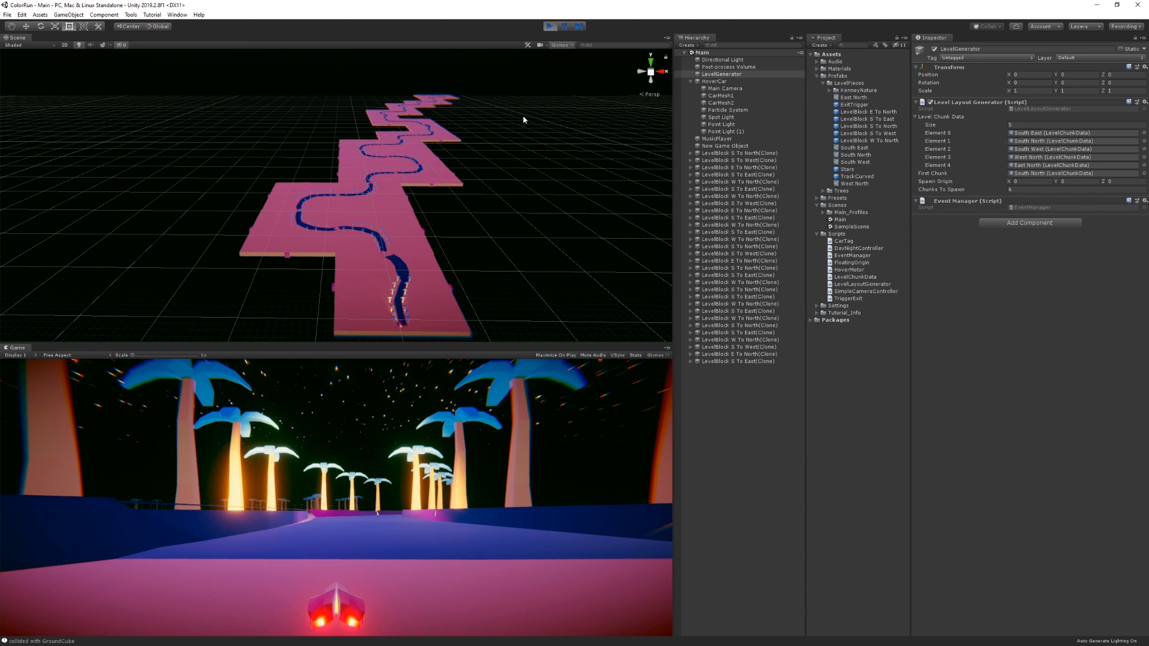
pyautogui.moveTo(487, 238)
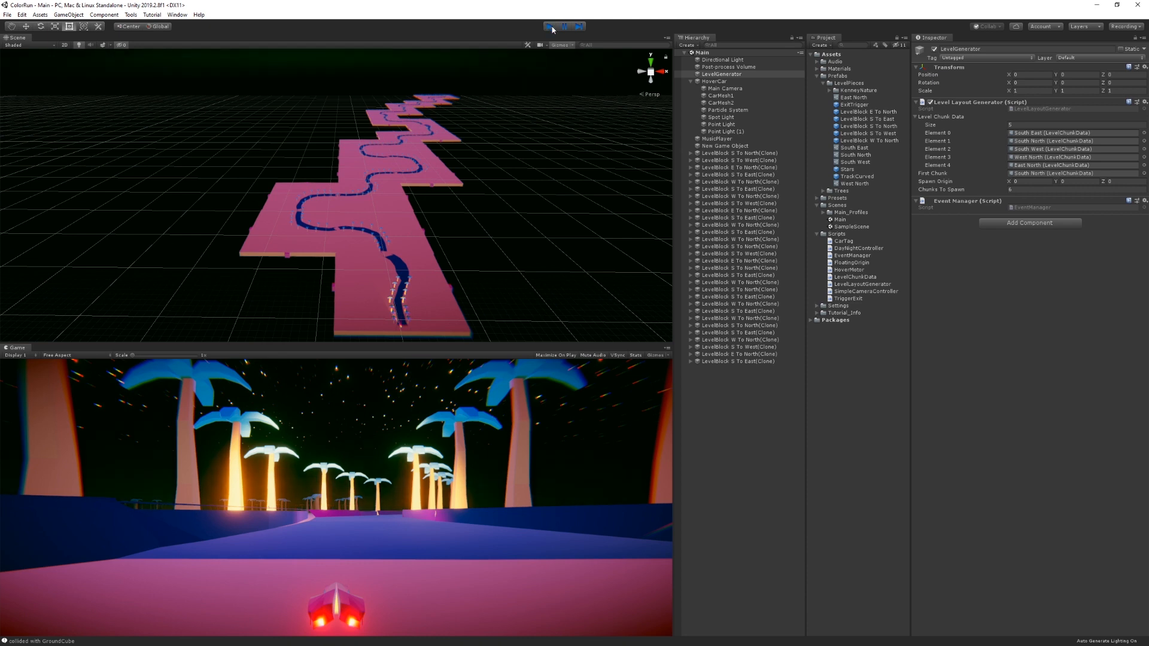
# Stop the game and collapse then re-expand the five Level Chunk Data entries.
pyautogui.click(549, 27)
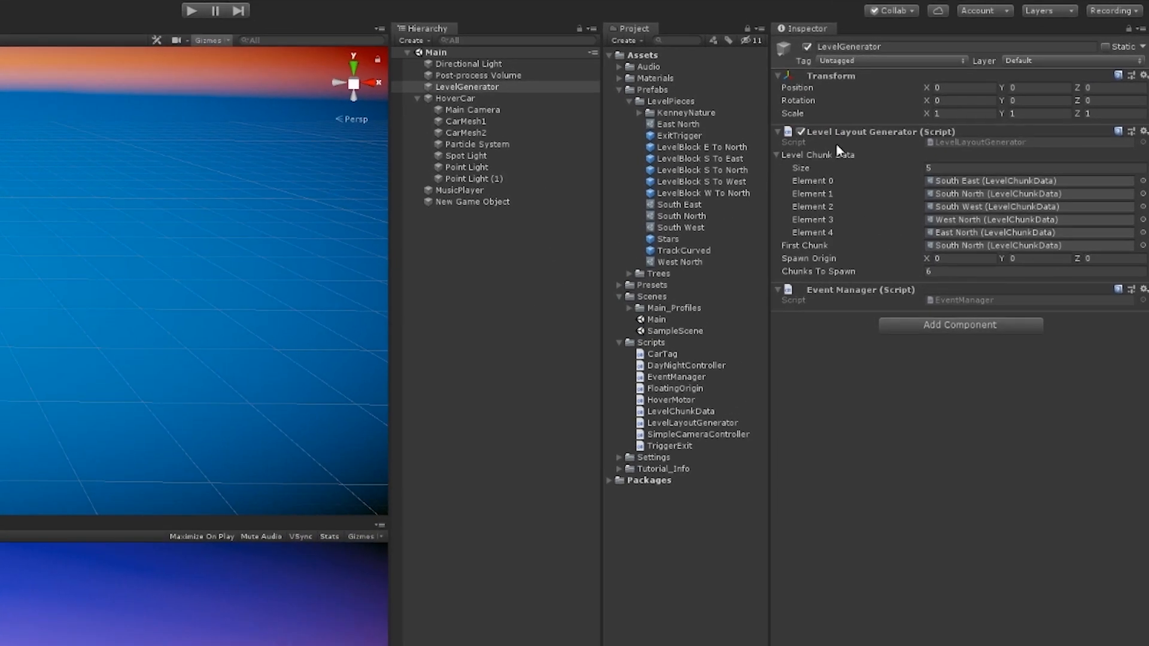
pyautogui.click(777, 154)
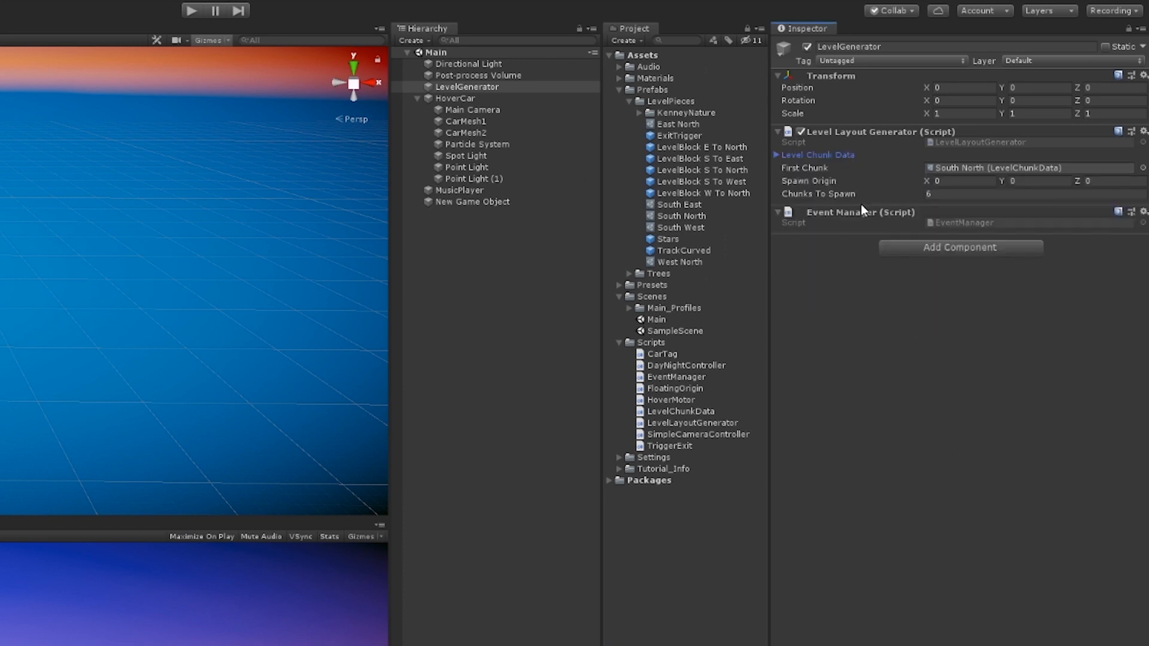
pyautogui.click(778, 154)
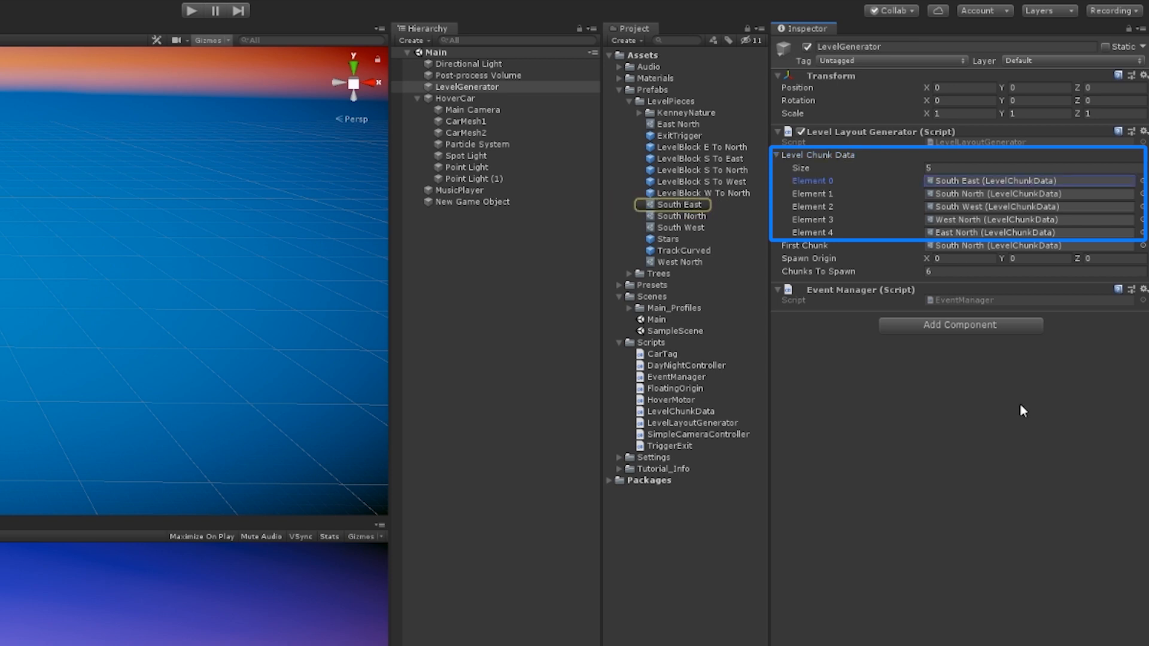
# Inspect the South East chunk data asset: LevelBlock S To East, South entry, East exit.
pyautogui.click(679, 205)
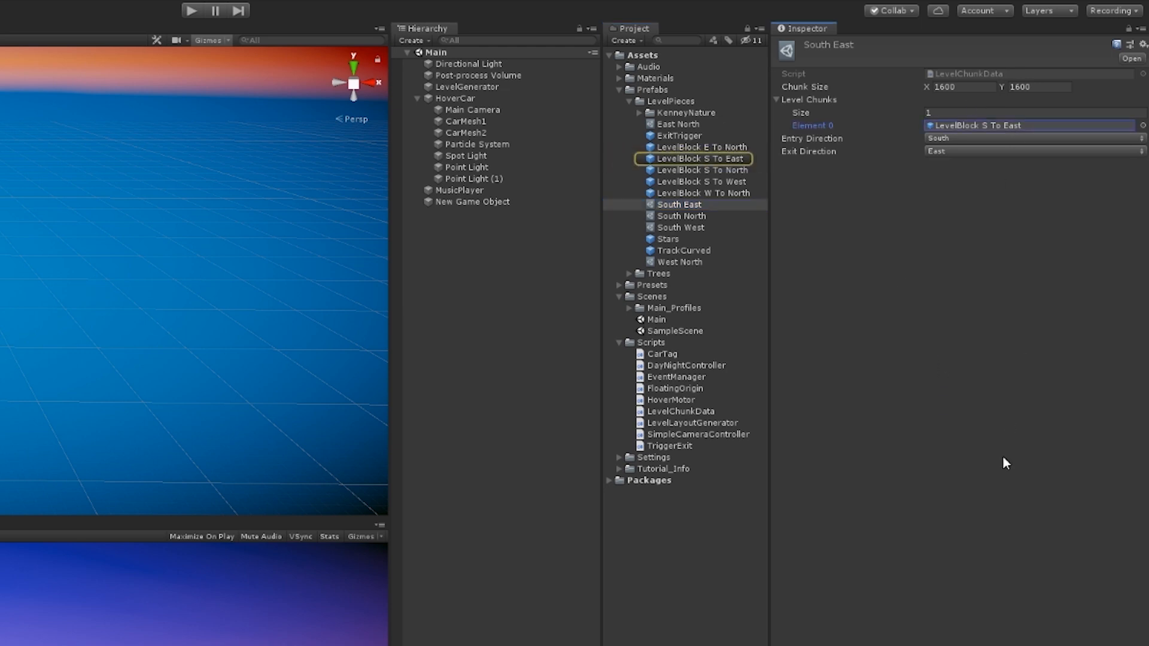
pyautogui.moveTo(984, 205)
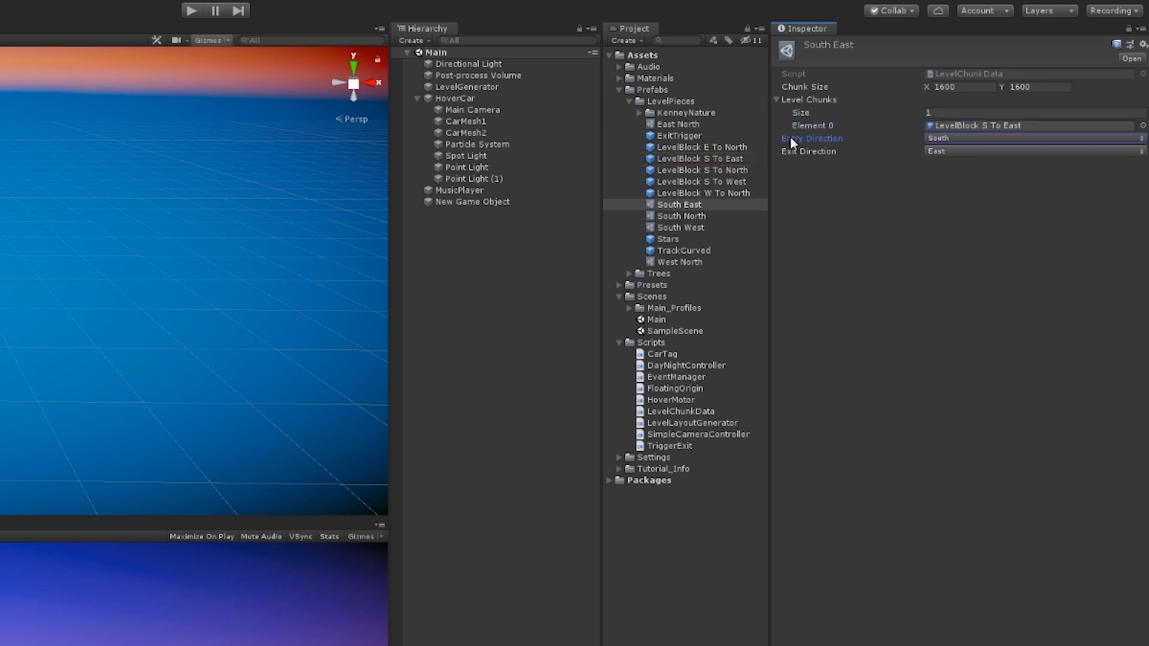
pyautogui.moveTo(760, 147)
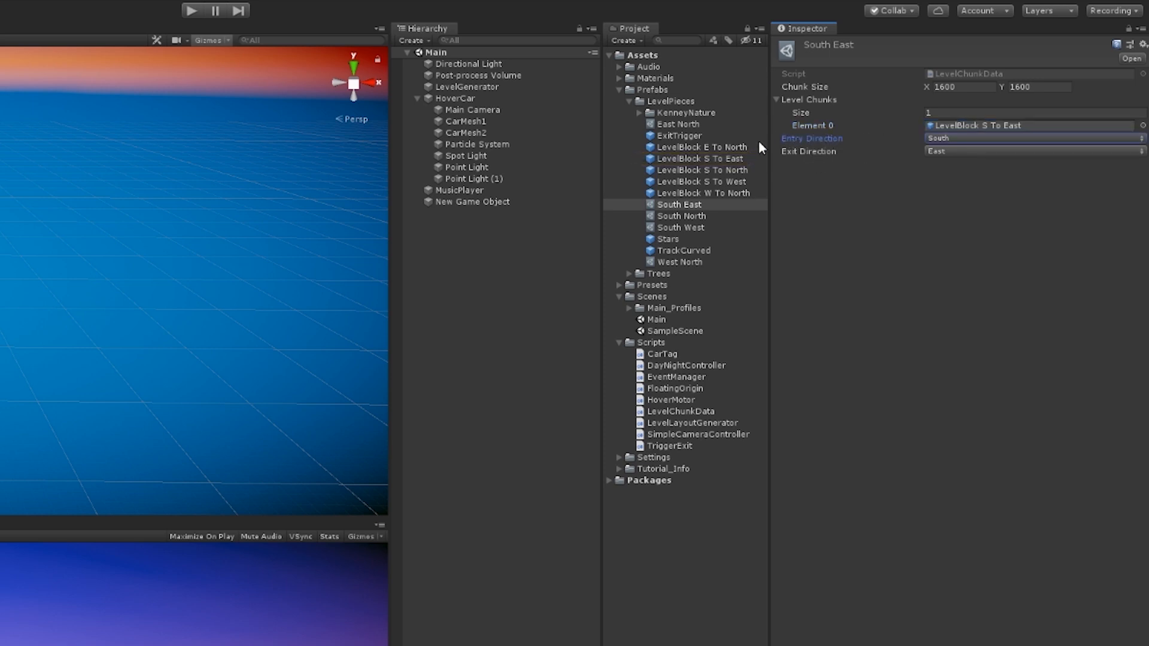
pyautogui.moveTo(843, 150)
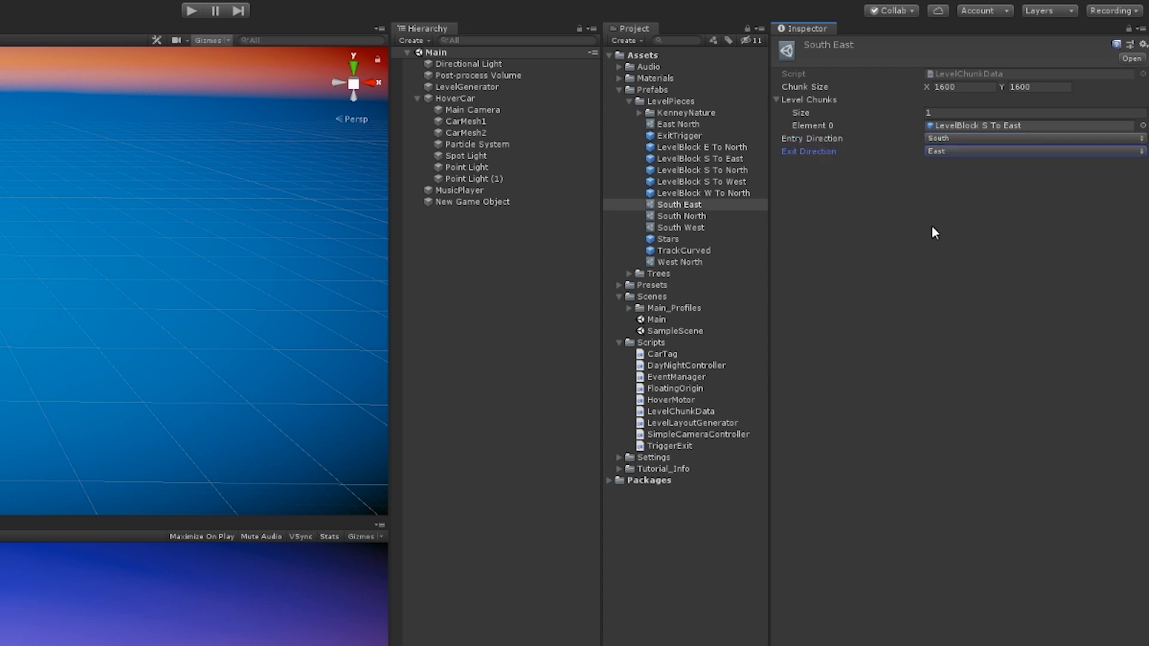
pyautogui.moveTo(965, 265)
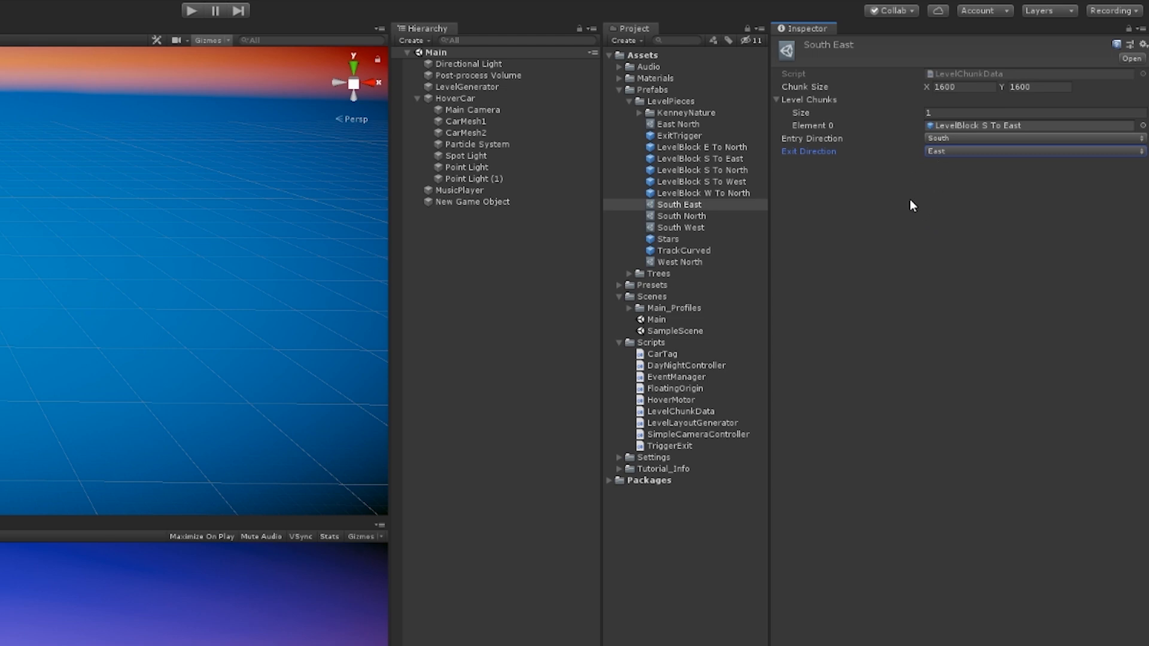
pyautogui.moveTo(950, 169)
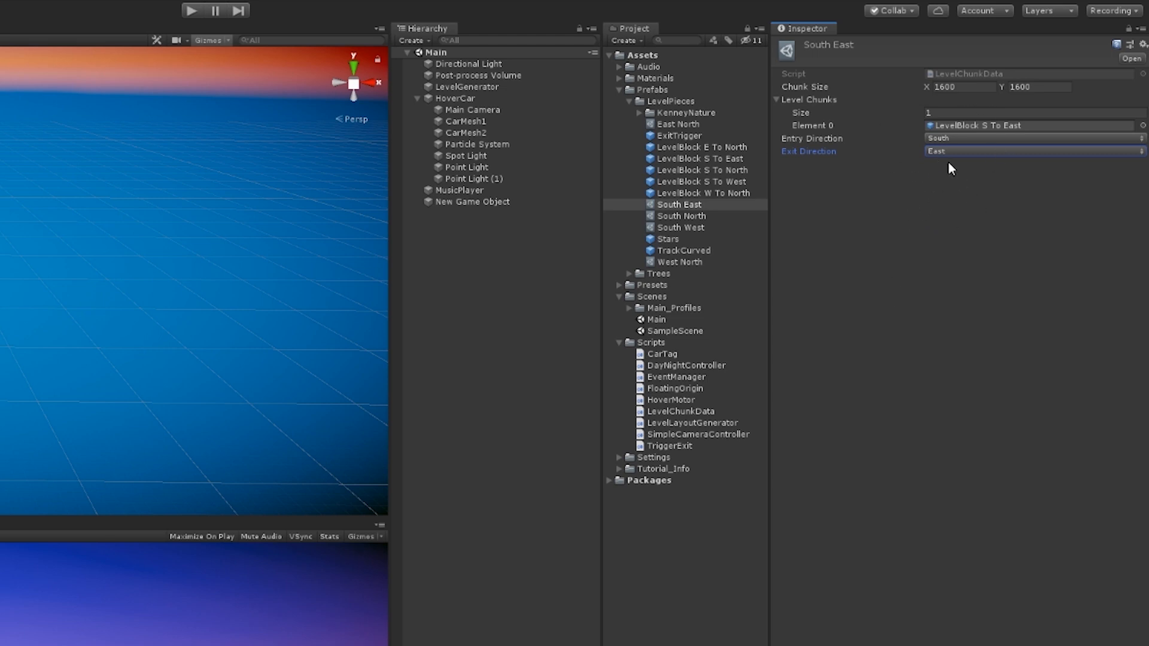
pyautogui.moveTo(952, 77)
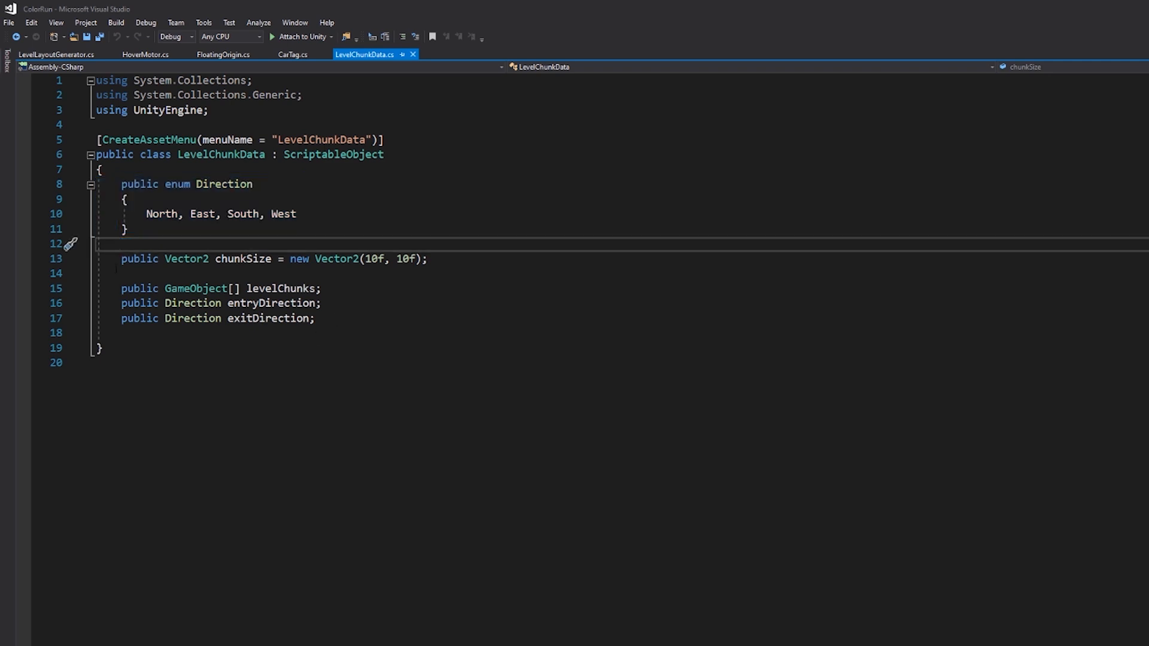
# Walk through LevelChunkData's chunkSize and entryDirection field declarations.
pyautogui.tripleClick(274, 258)
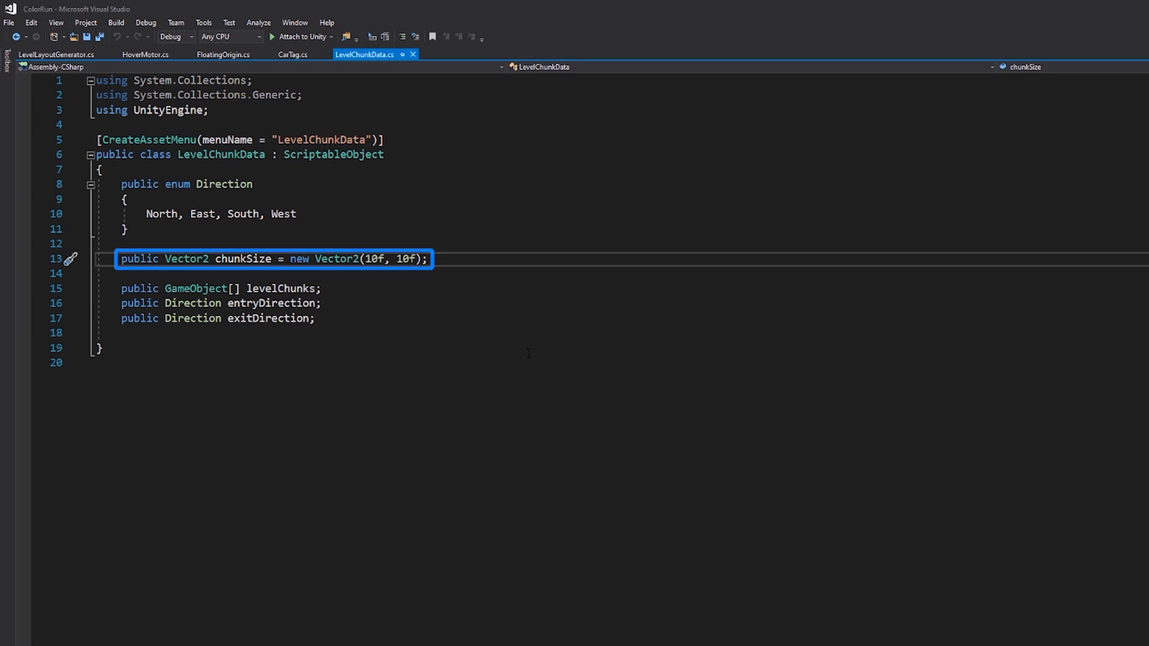
pyautogui.click(219, 288)
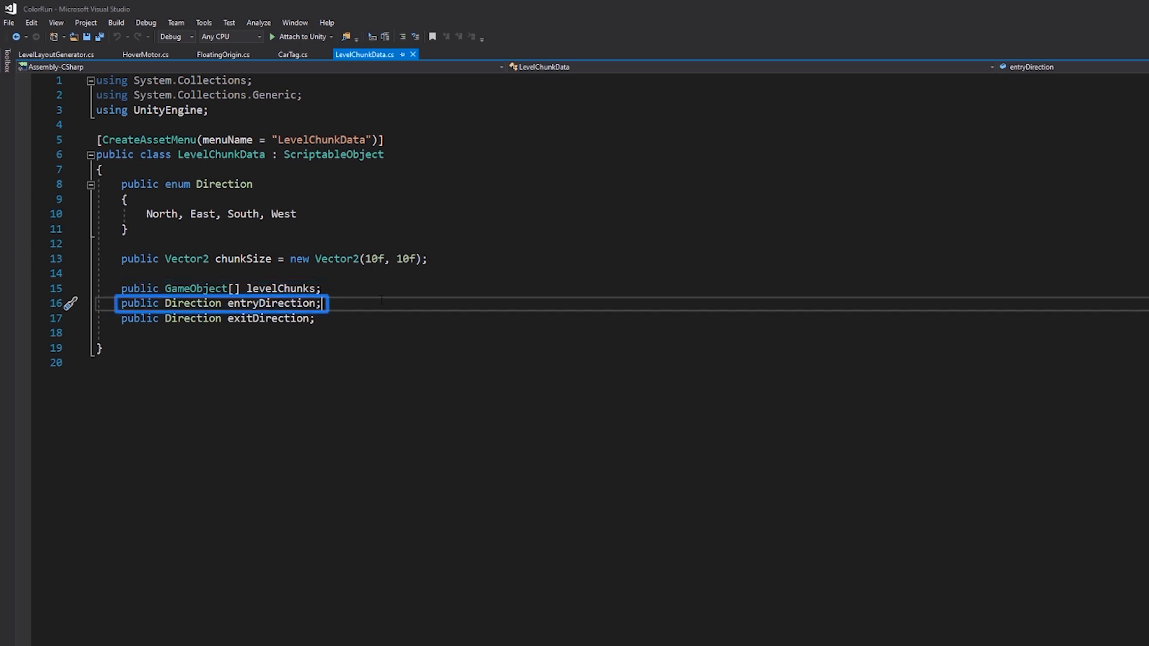
pyautogui.click(315, 318)
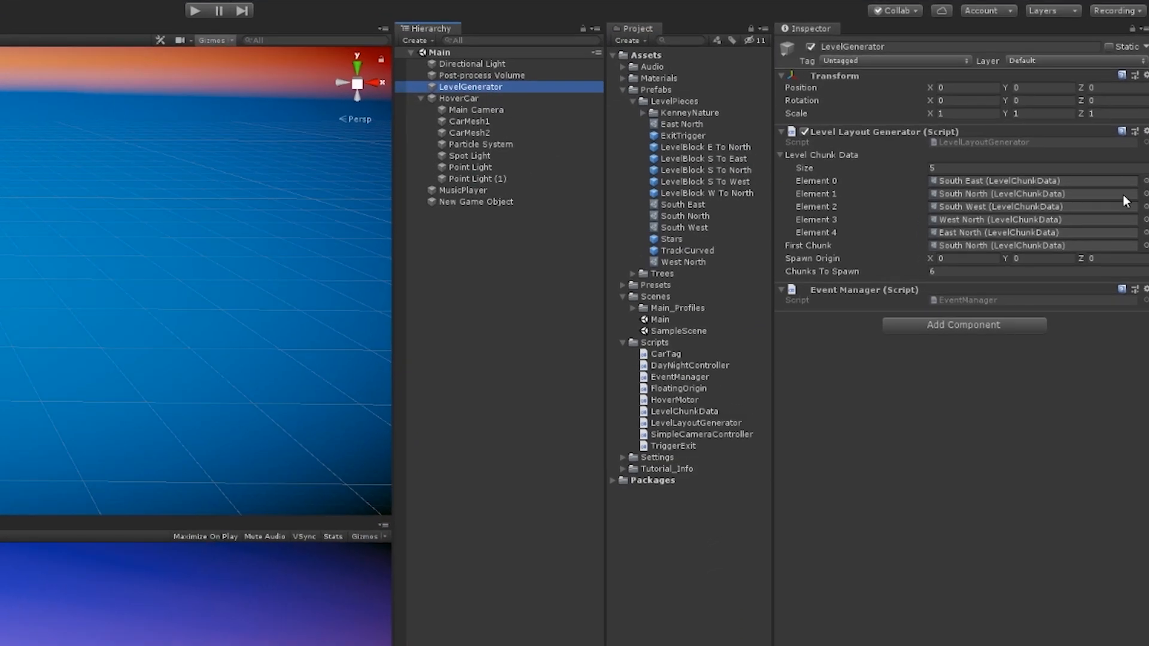
pyautogui.moveTo(869, 192)
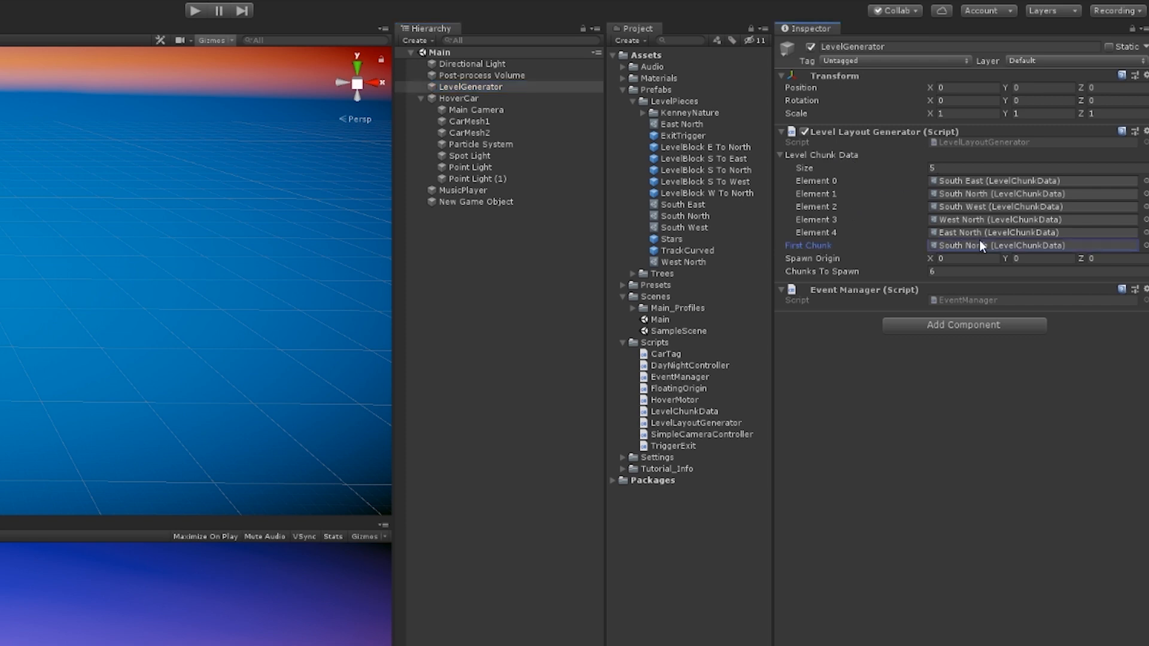
pyautogui.moveTo(1011, 247)
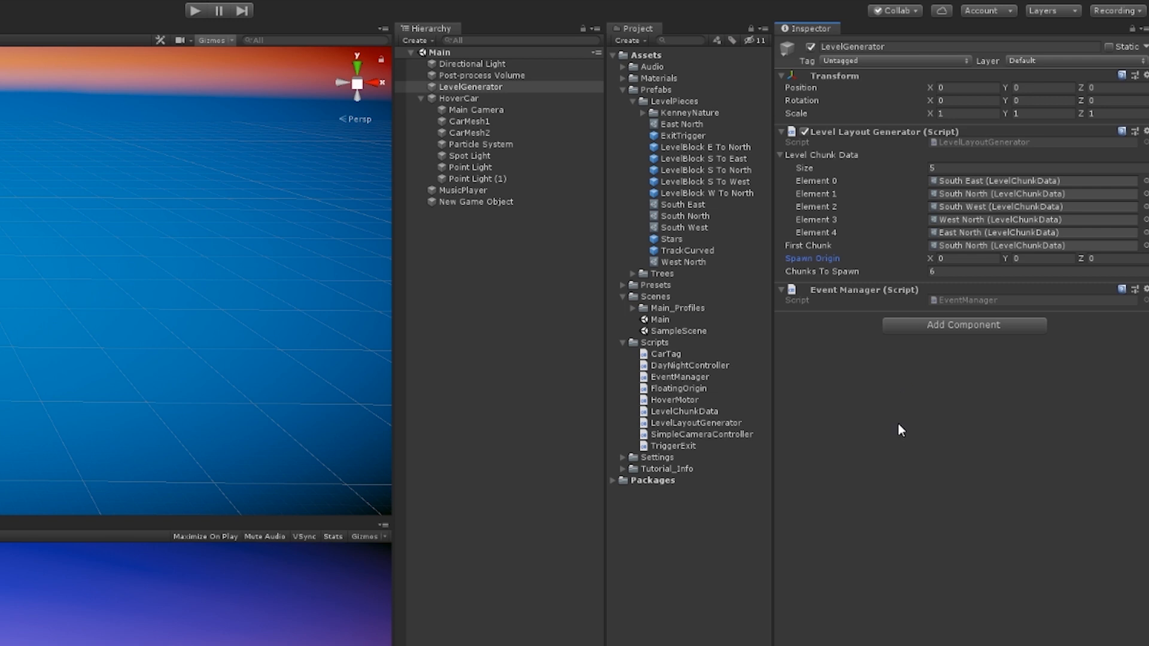
pyautogui.moveTo(954, 425)
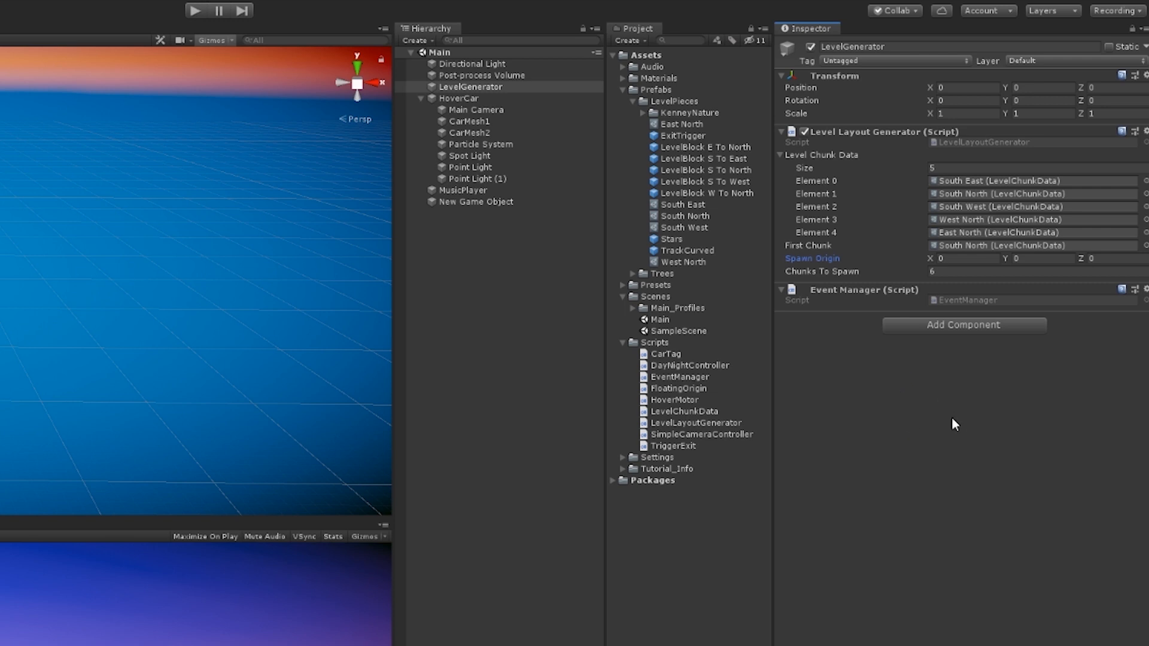
pyautogui.moveTo(926, 437)
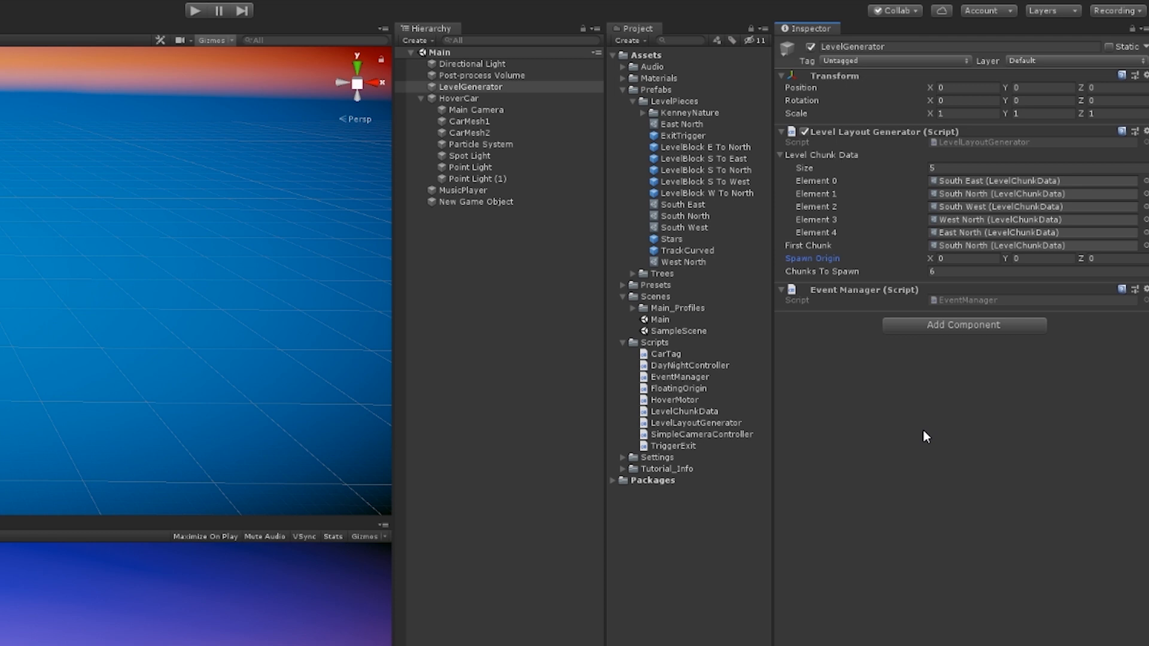
pyautogui.moveTo(1022, 331)
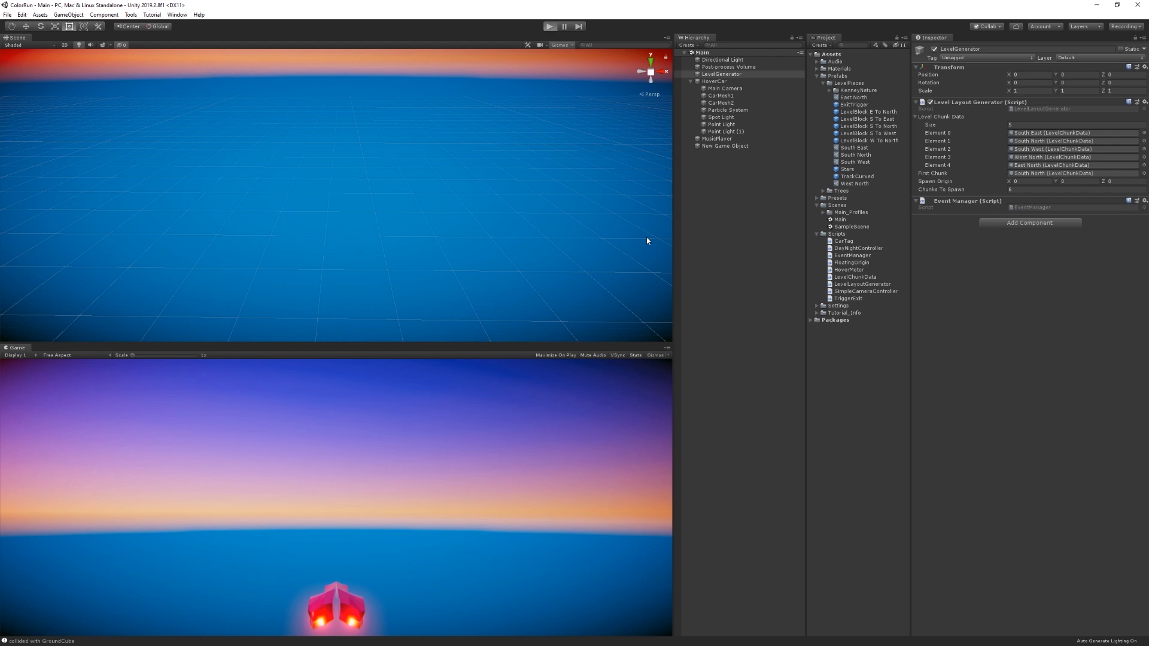
# Leave Unity's Level Layout Generator settings and return to the script code.
pyautogui.click(549, 26)
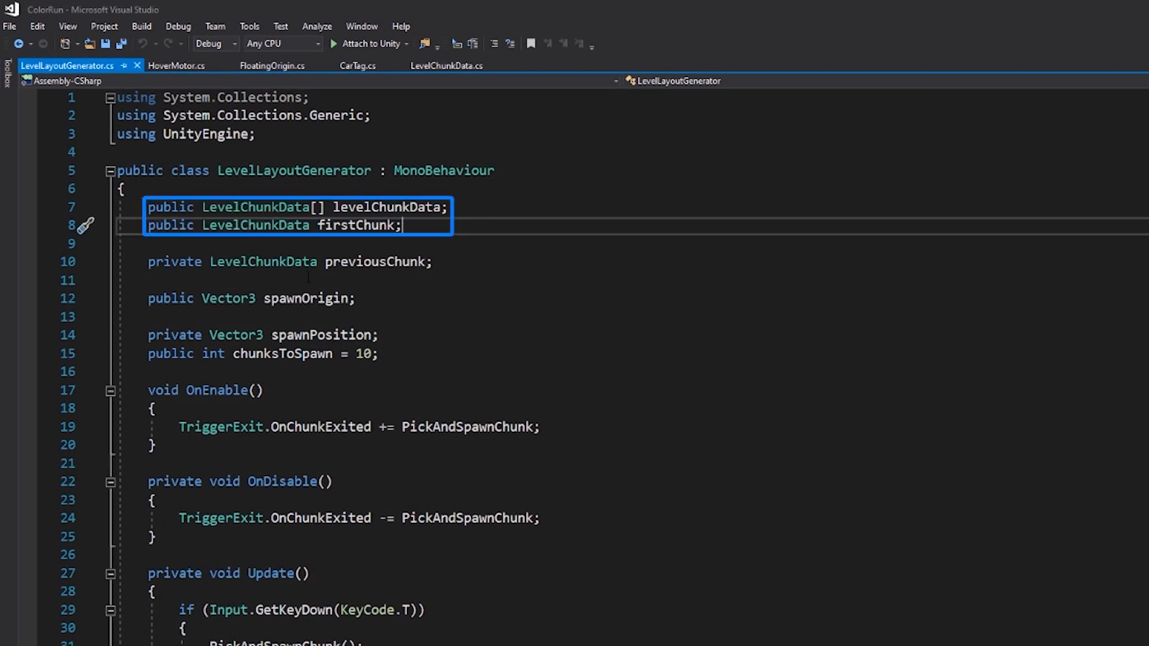
# Review the previousChunk and spawnPosition fields, then scroll toward Update.
pyautogui.doubleClick(379, 262)
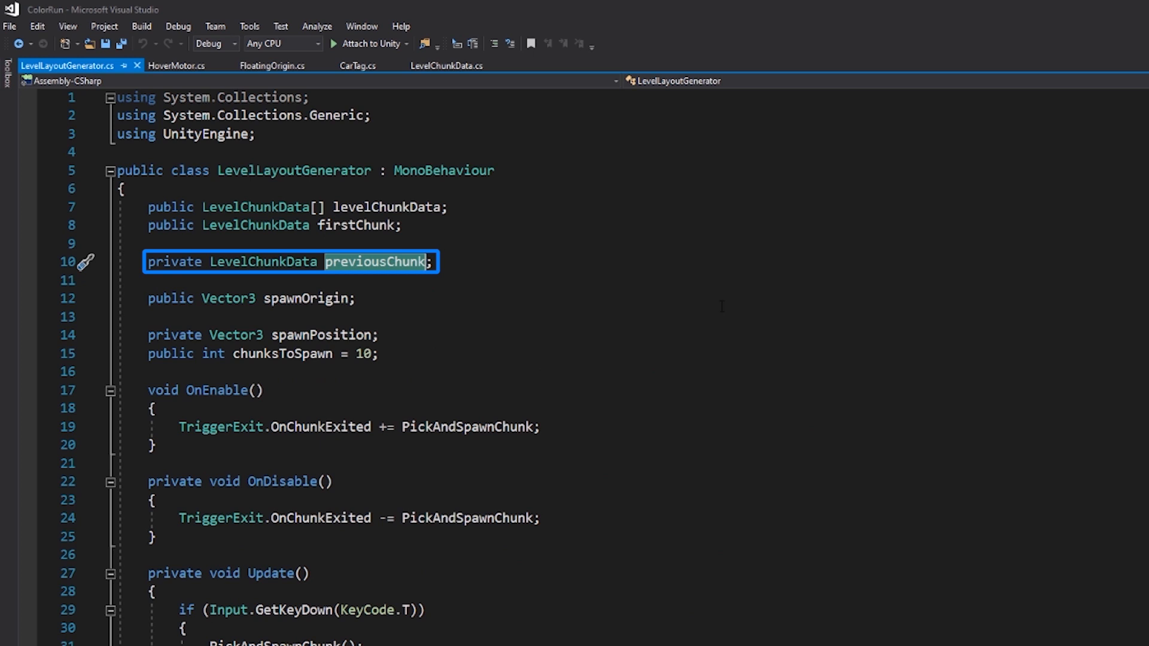
pyautogui.moveTo(702, 267)
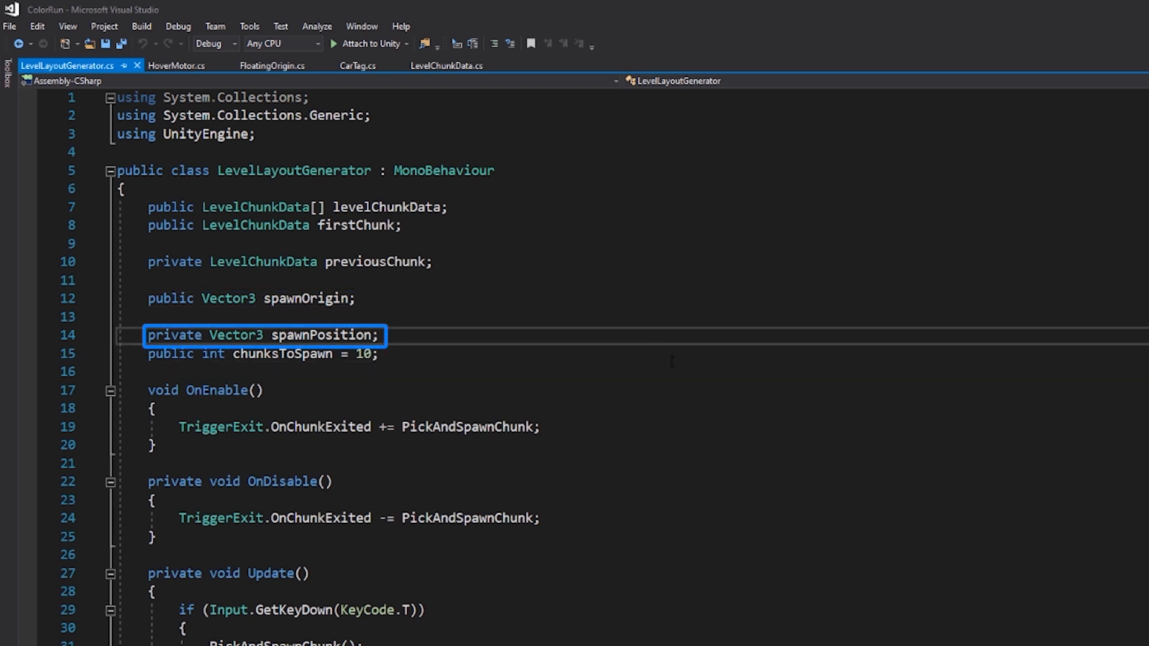
pyautogui.click(378, 335)
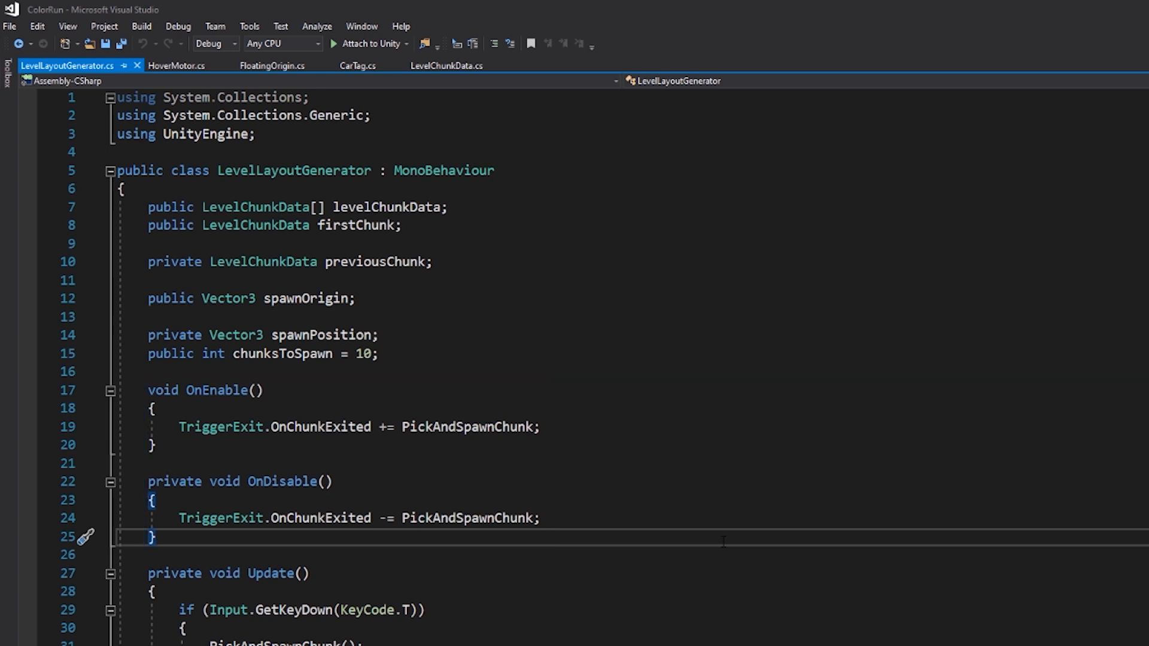
pyautogui.scroll(-3)
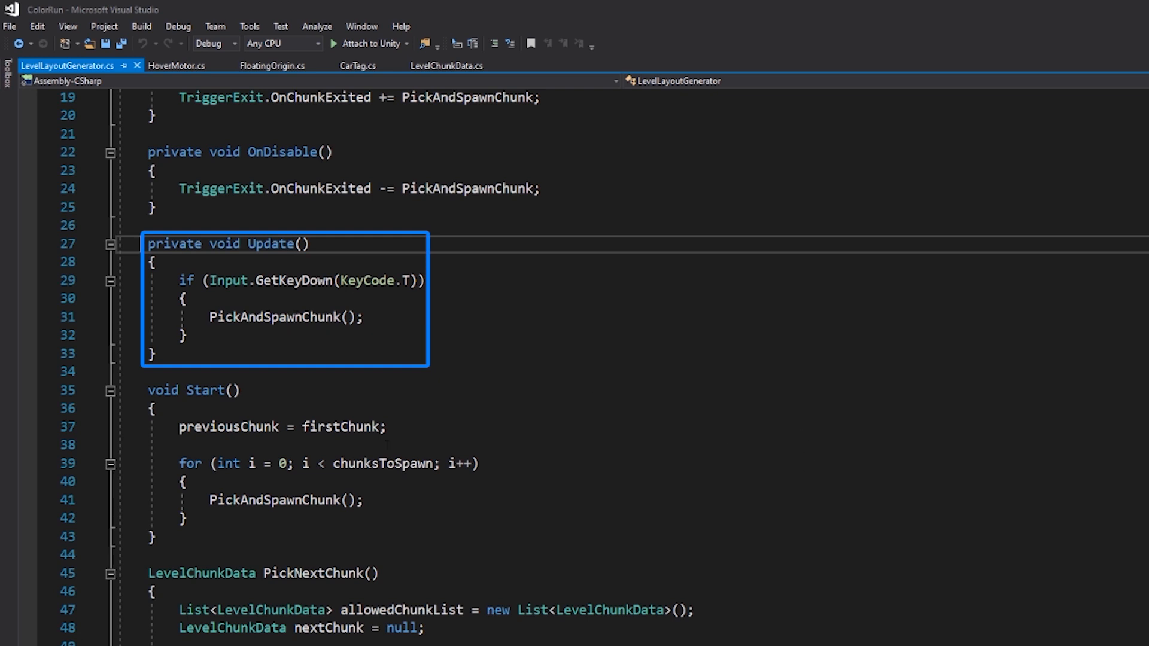
# Scroll past Update, Start and PickNextChunk to the PickAndSpawnChunk method.
pyautogui.scroll(-3)
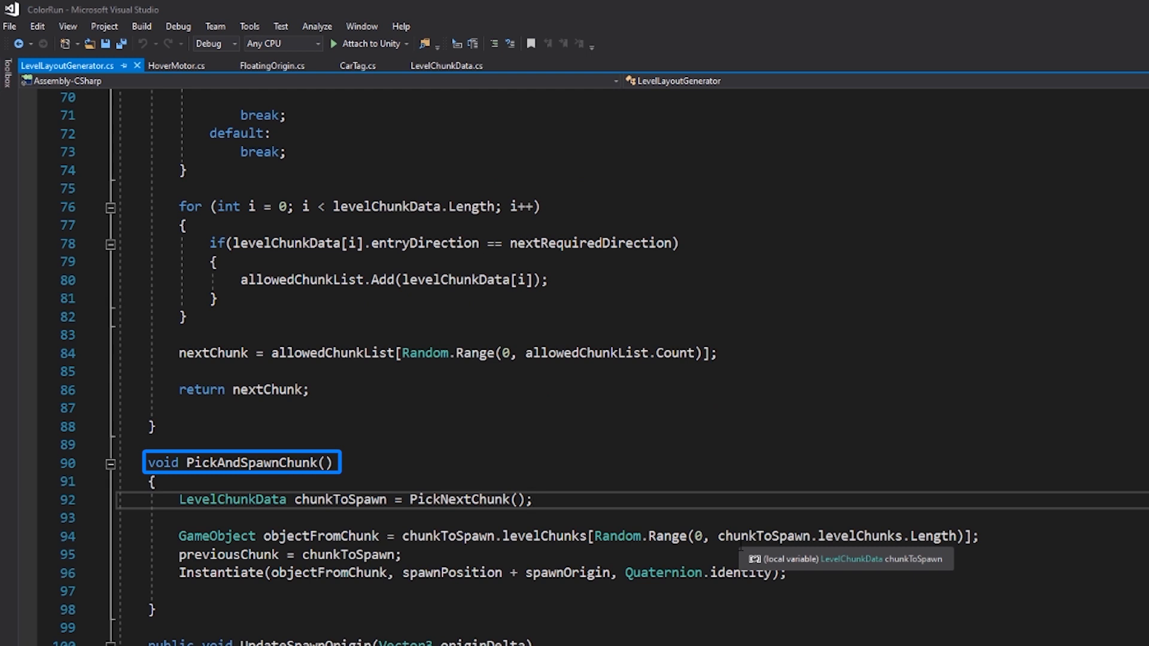
# Highlight PickAndSpawnChunk and select its chunkToSpawn variable.
pyautogui.click(470, 500)
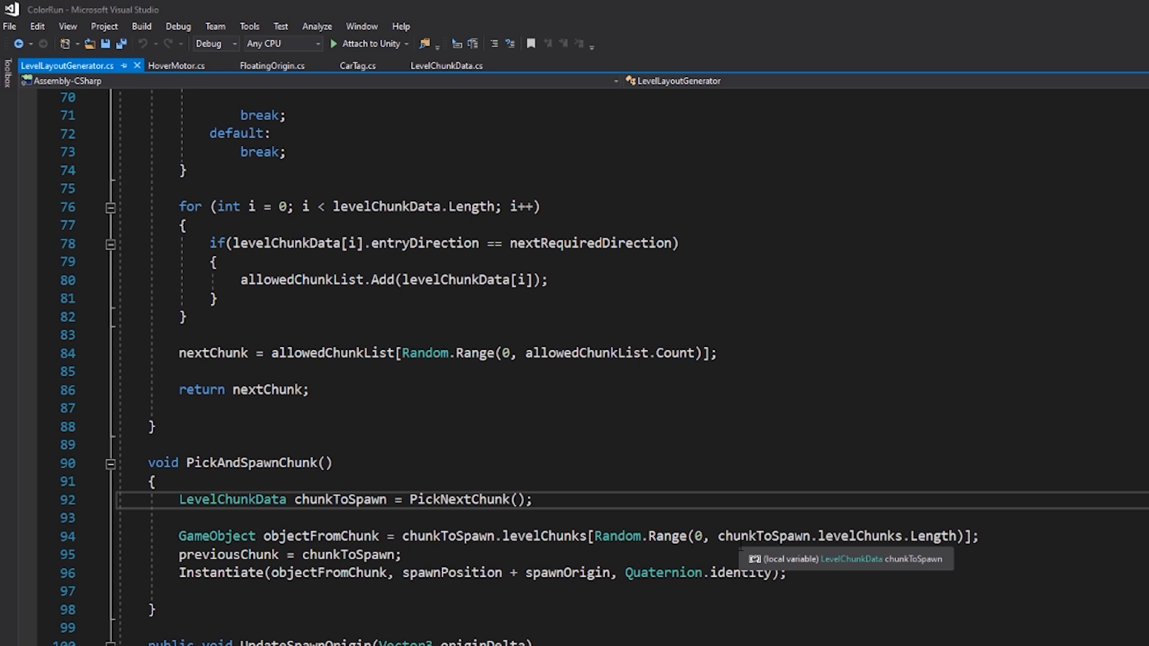
pyautogui.doubleClick(356, 499)
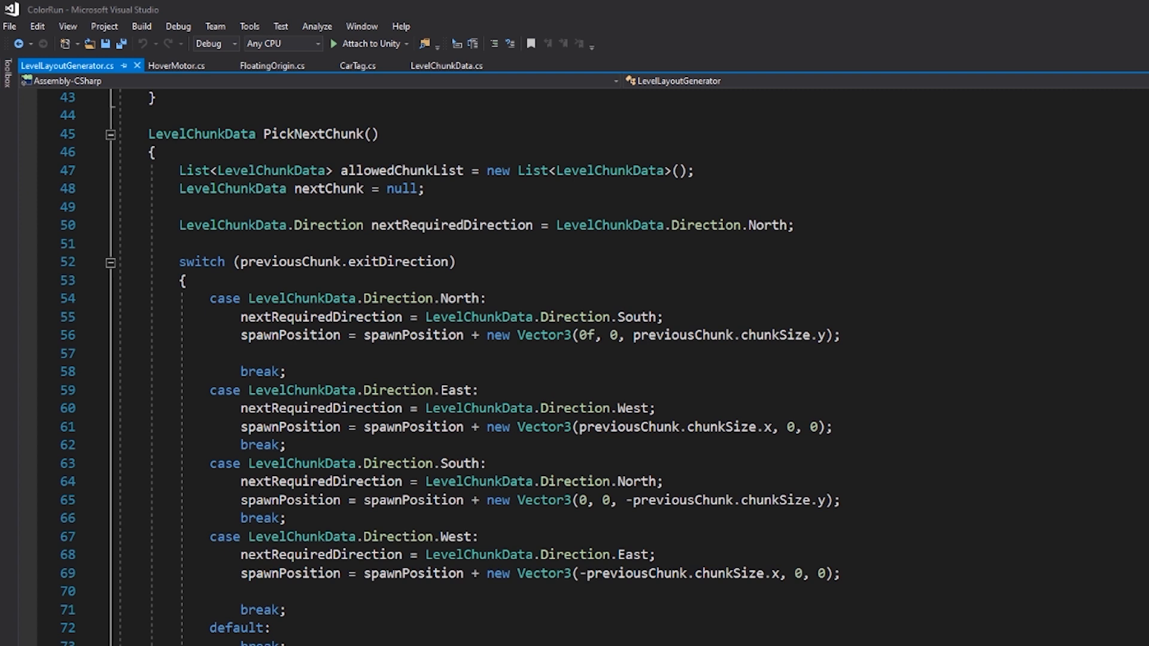
pyautogui.scroll(-3)
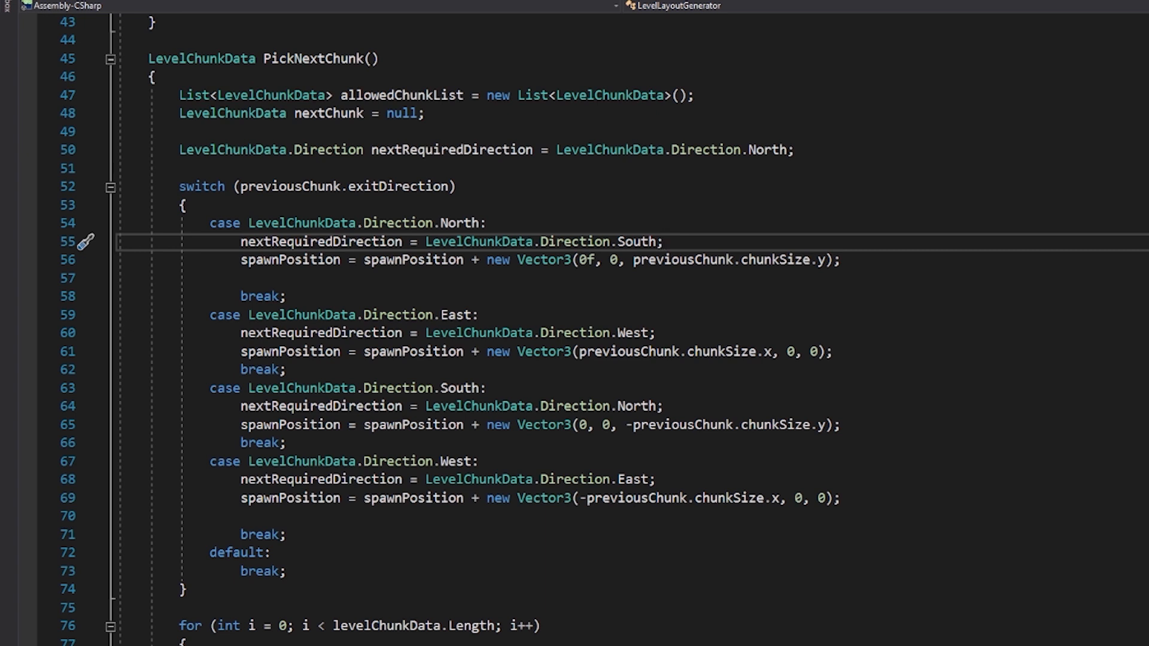
# Scroll to the loop adding chunks matching nextRequiredDirection to allowedChunkList.
pyautogui.click(663, 242)
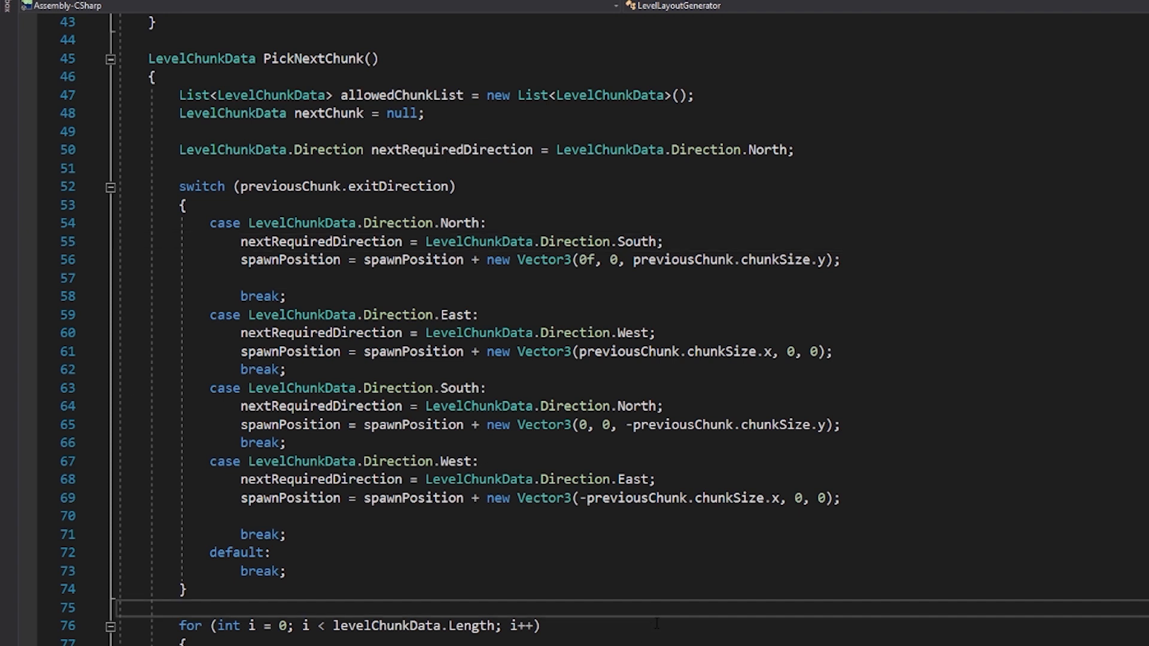
pyautogui.scroll(-3)
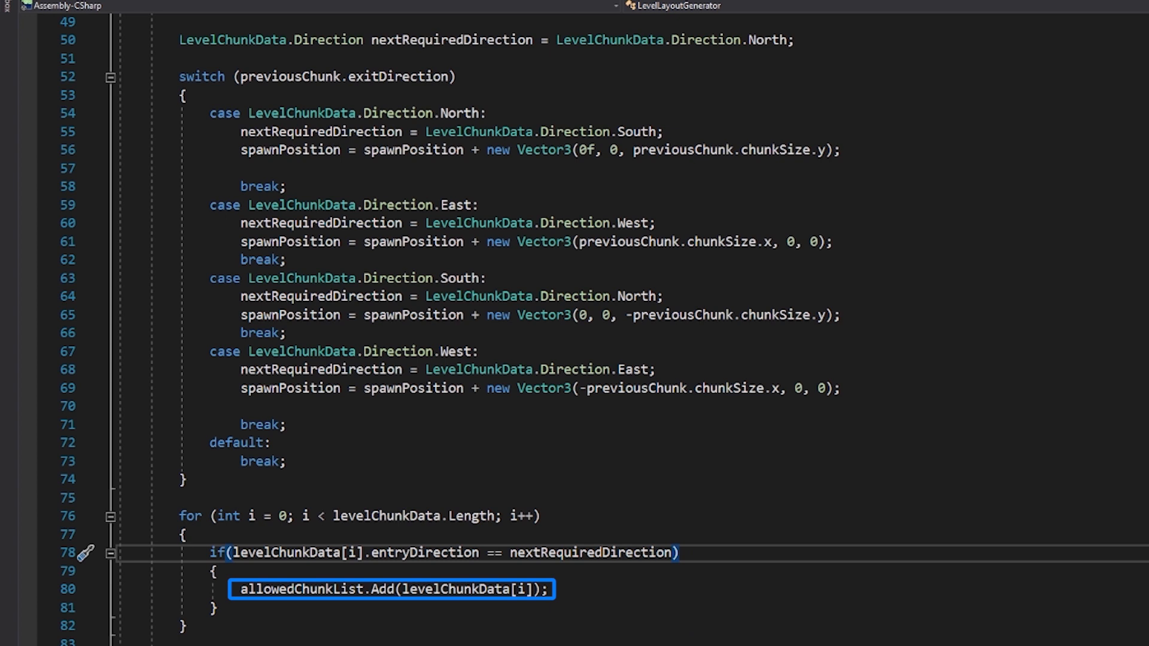
# Scroll to the Random.Range pick of nextChunk from allowedChunkList and PickAndSpawnChunk.
pyautogui.click(679, 552)
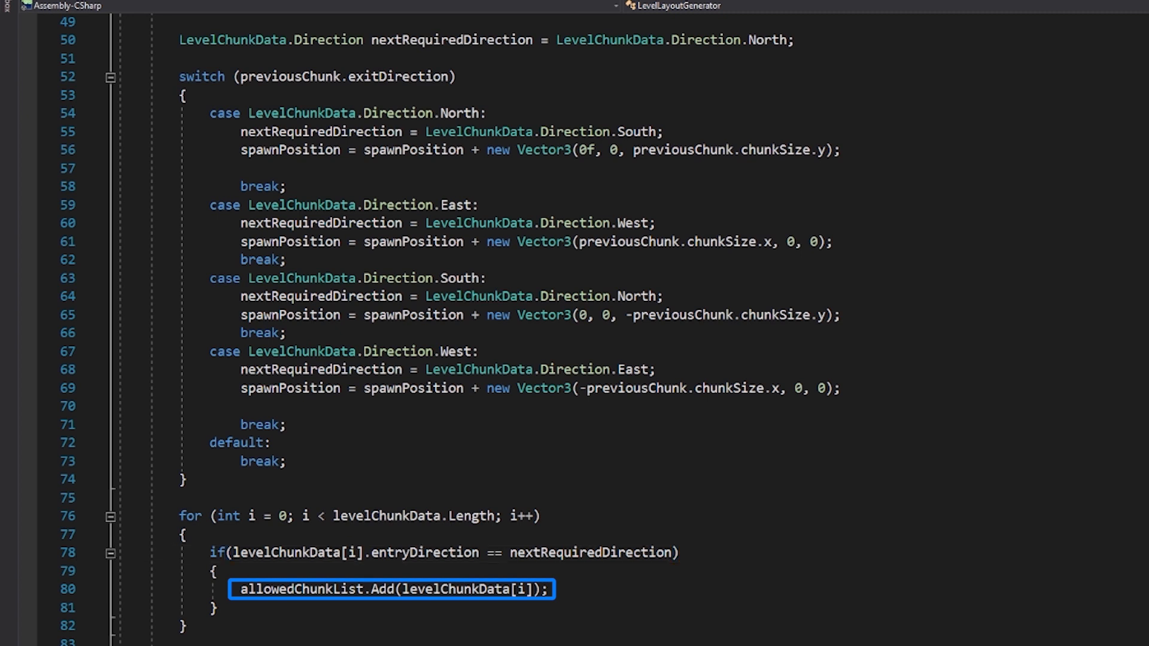
pyautogui.scroll(-3)
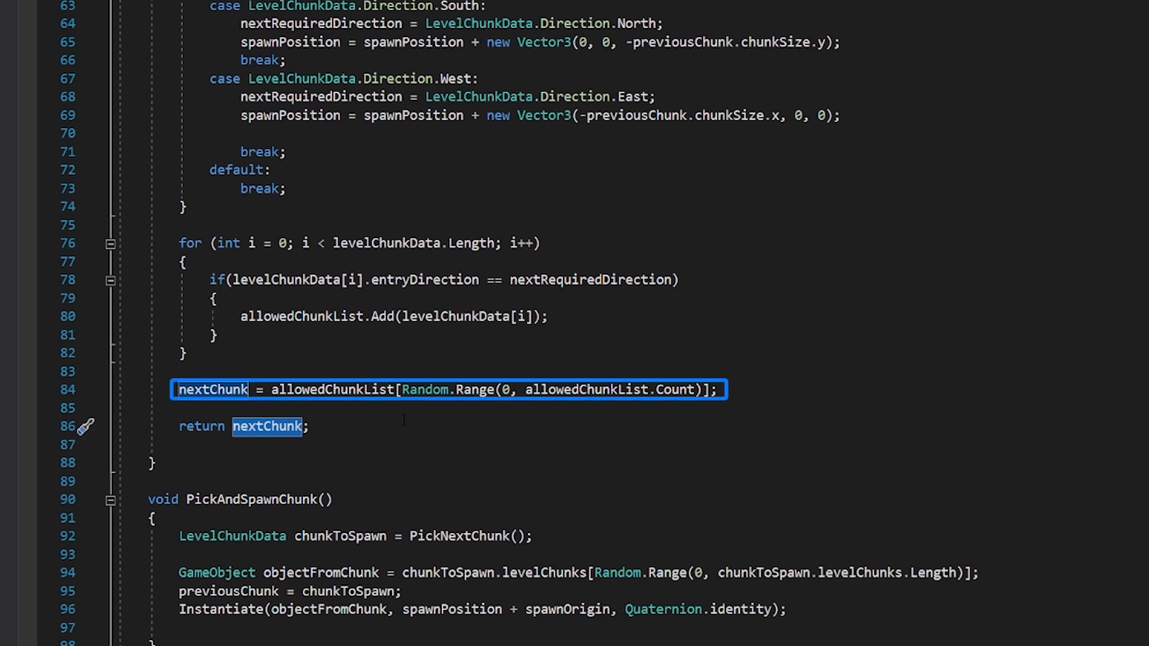
# Scroll down to PickAndSpawnChunk, where chunkToSpawn is assigned from PickNextChunk.
pyautogui.scroll(-3)
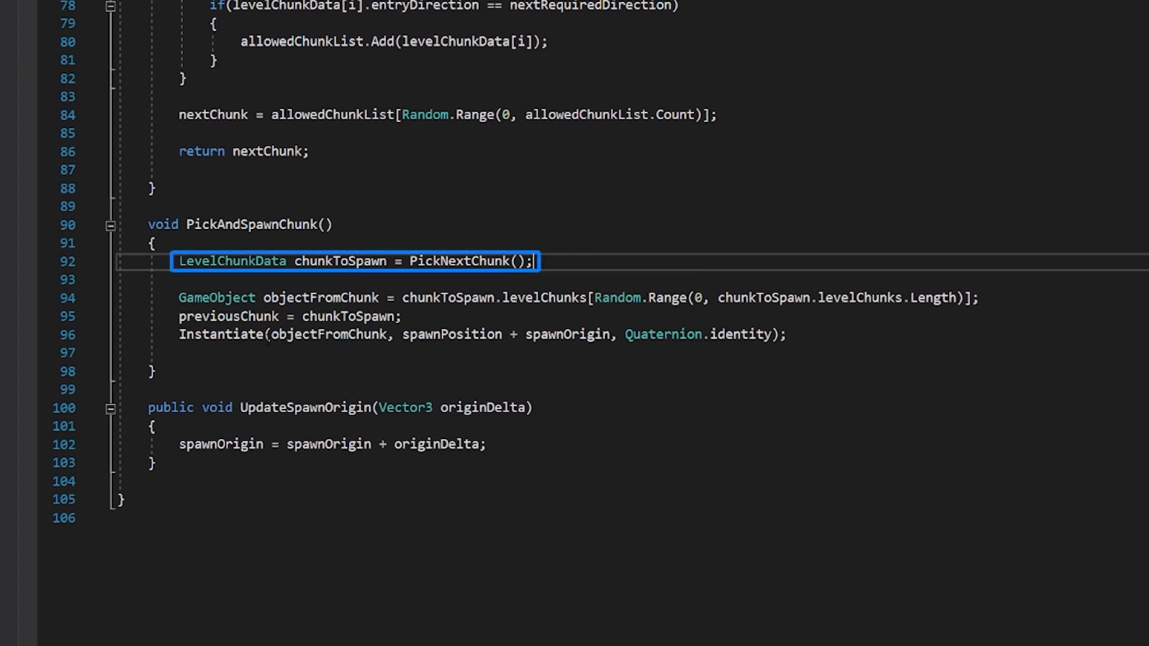
pyautogui.moveTo(216, 298)
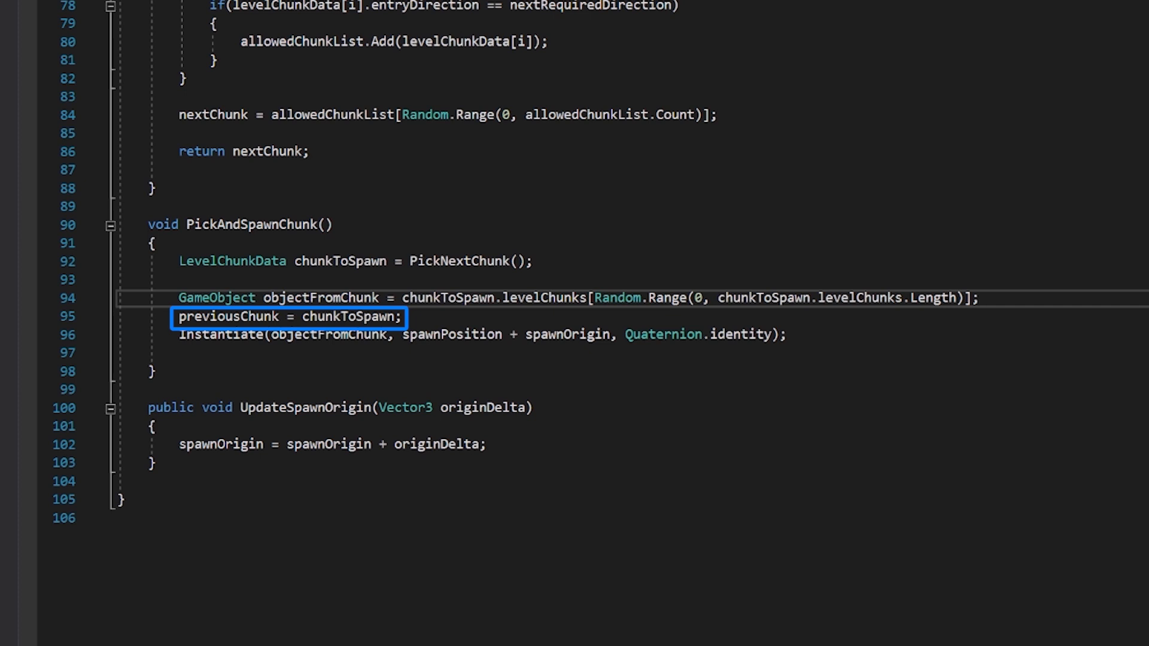
pyautogui.click(982, 297)
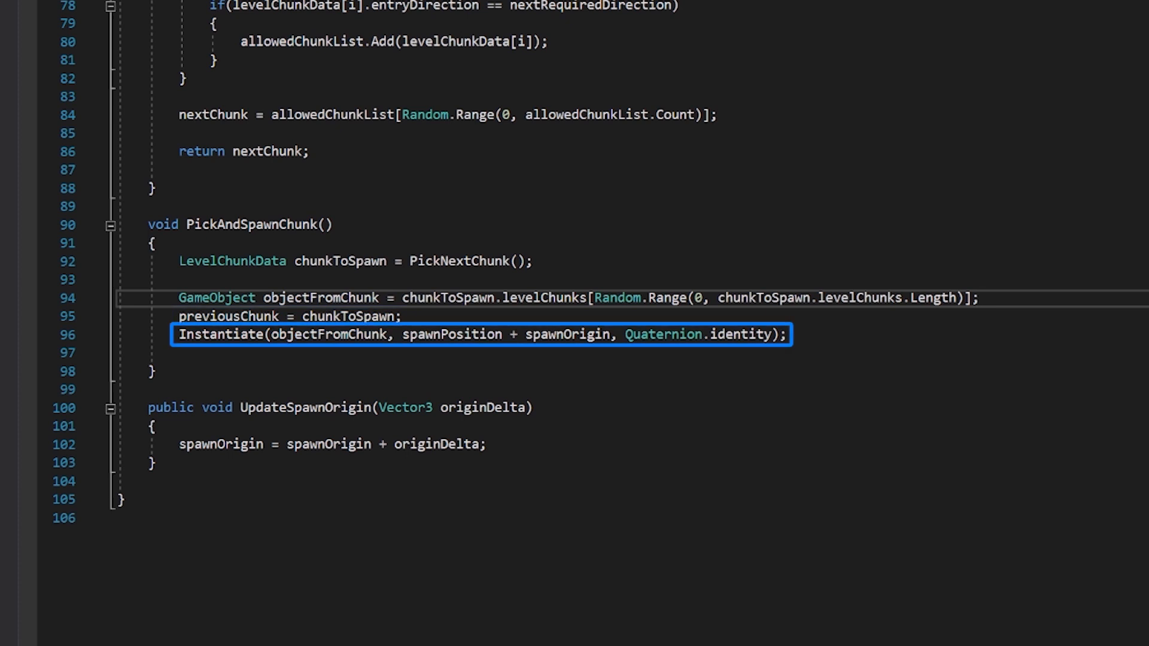
pyautogui.click(980, 297)
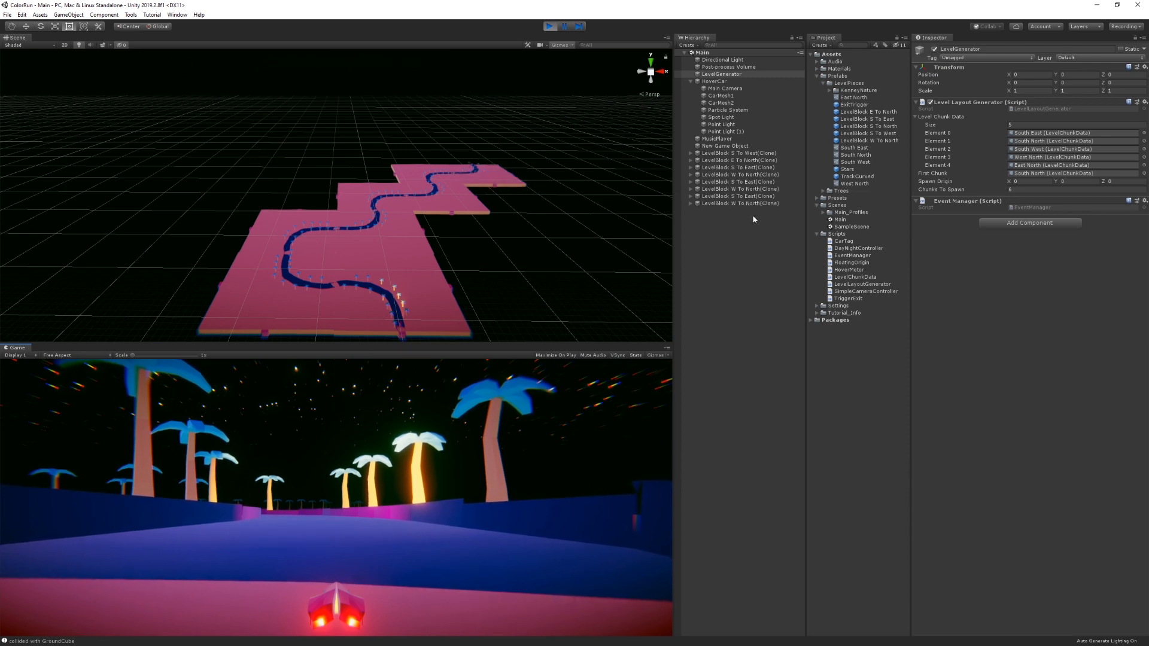
pyautogui.moveTo(540, 63)
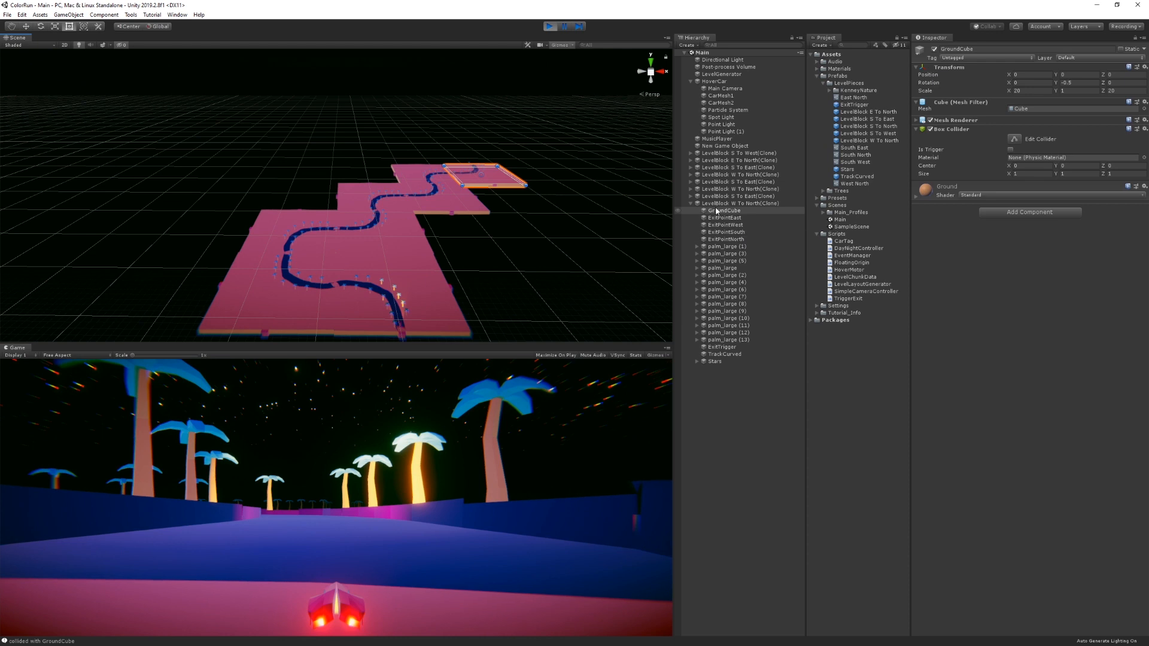
# Expand LevelBlock S To West(Clone) and inspect its transform at X 3200, Z 8000.
pyautogui.click(741, 203)
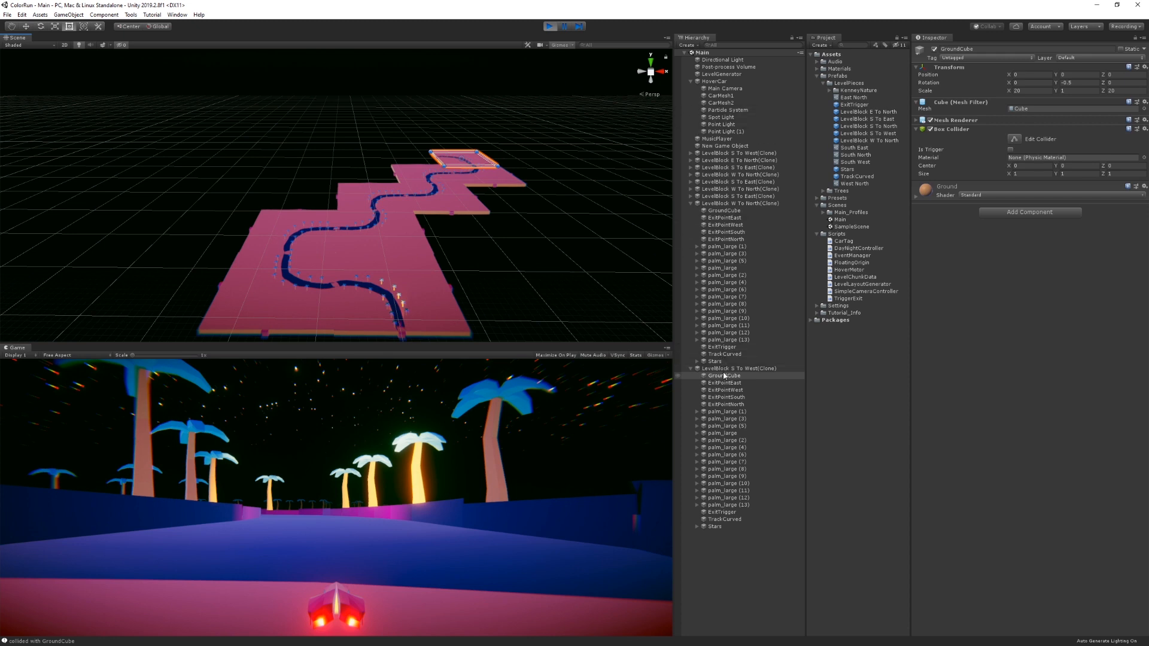
pyautogui.click(738, 368)
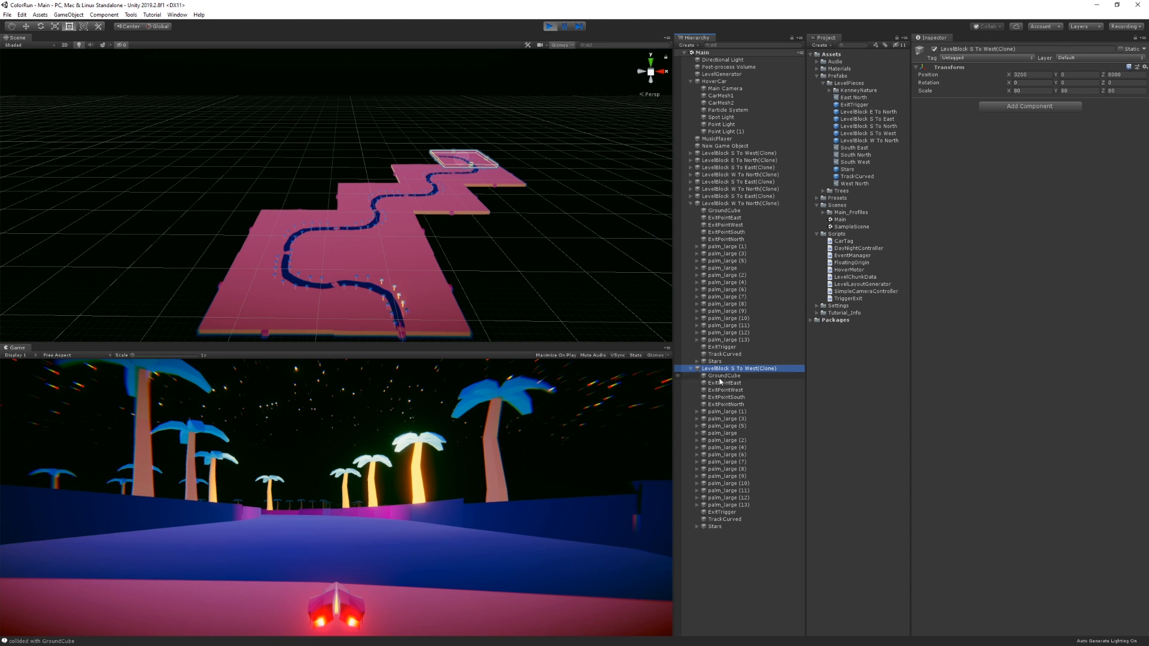
pyautogui.click(854, 162)
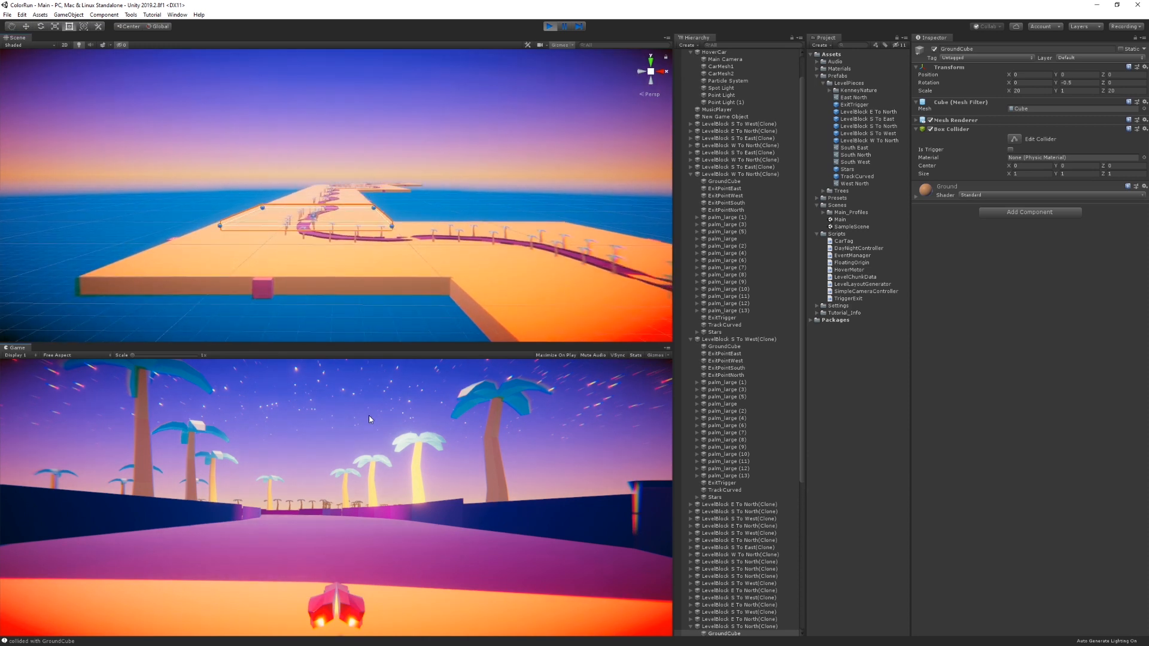
pyautogui.moveTo(494, 388)
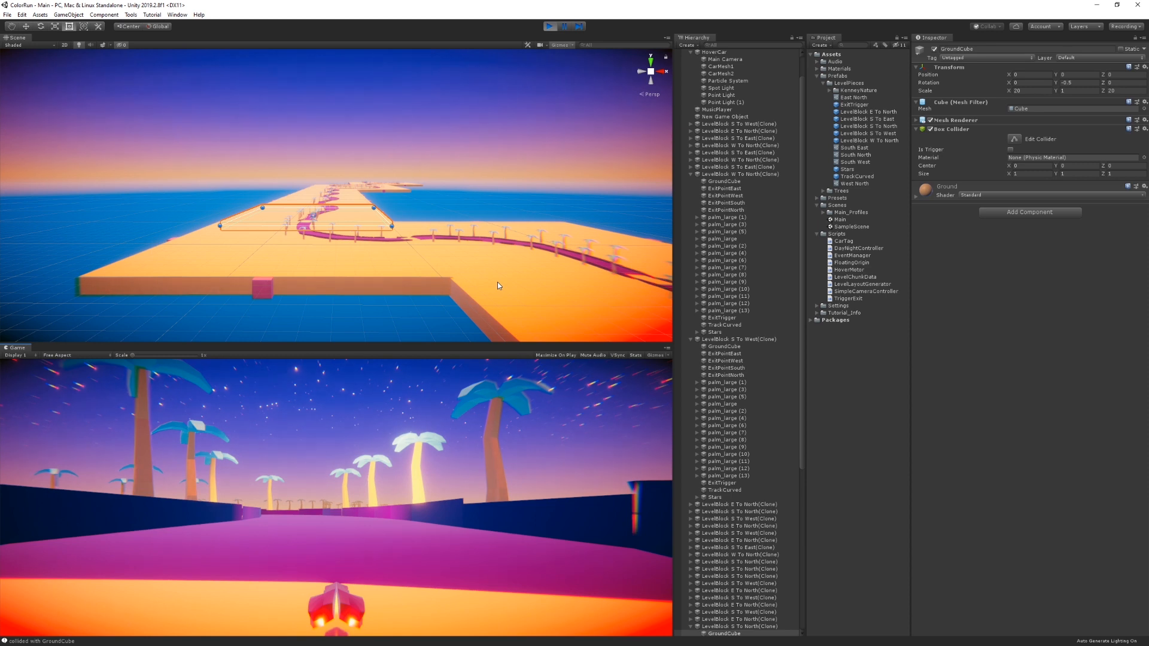
pyautogui.click(548, 27)
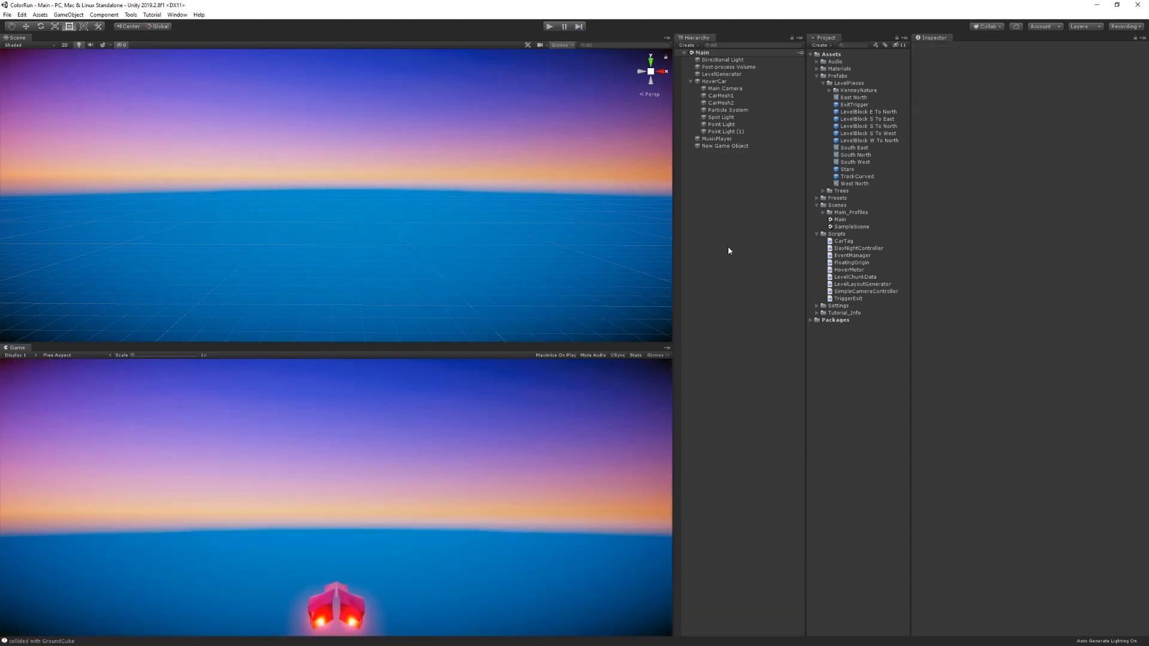